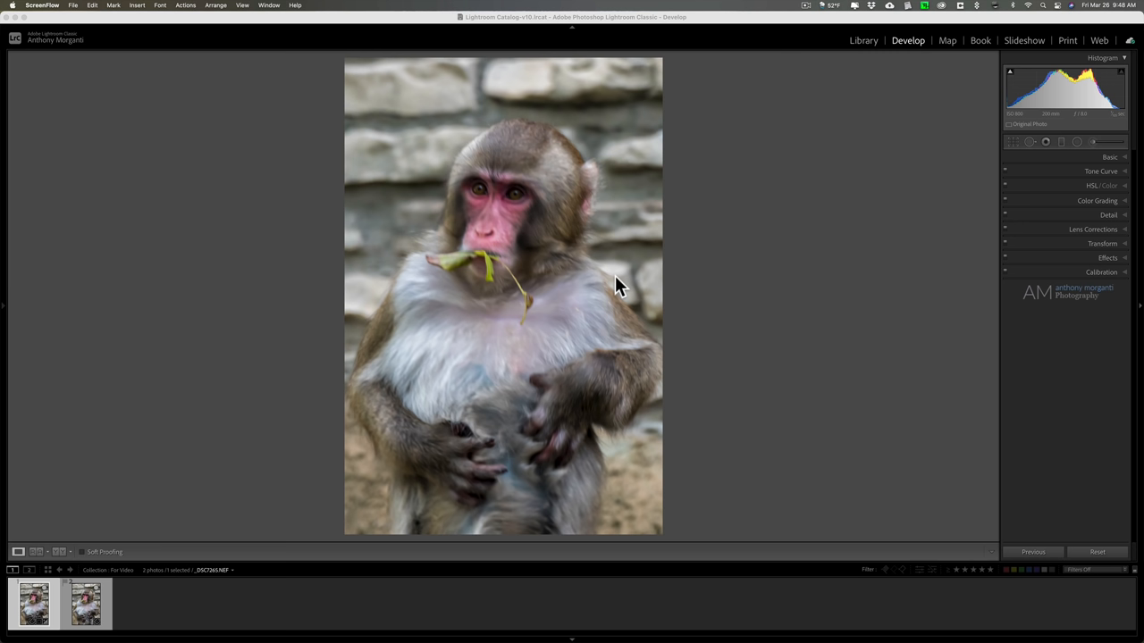
pyautogui.moveTo(938, 85)
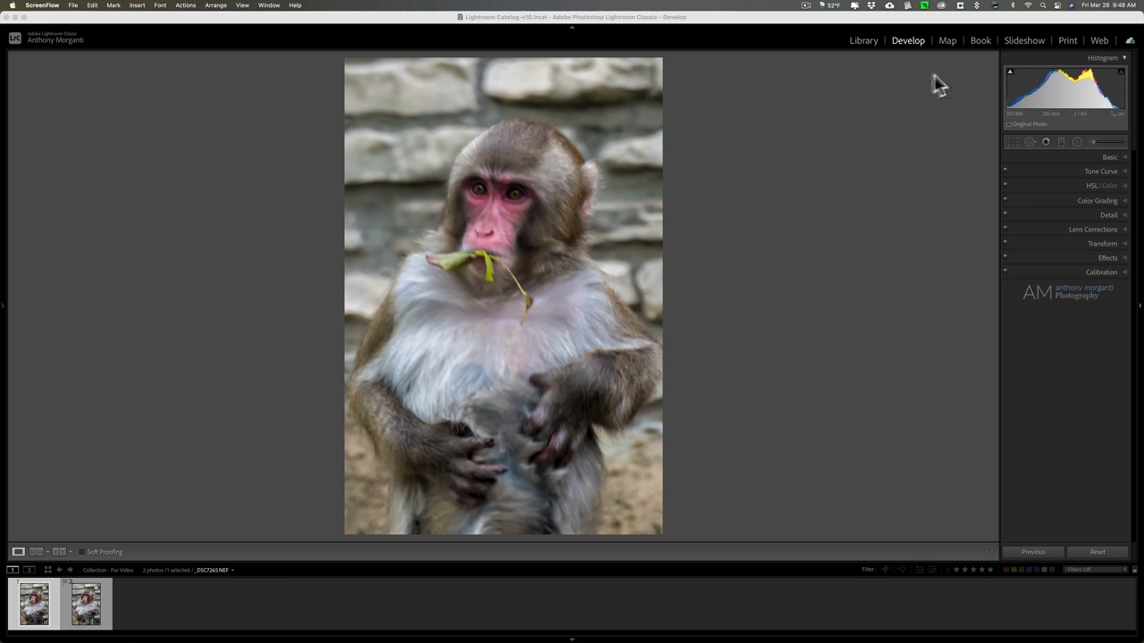
pyautogui.moveTo(916, 80)
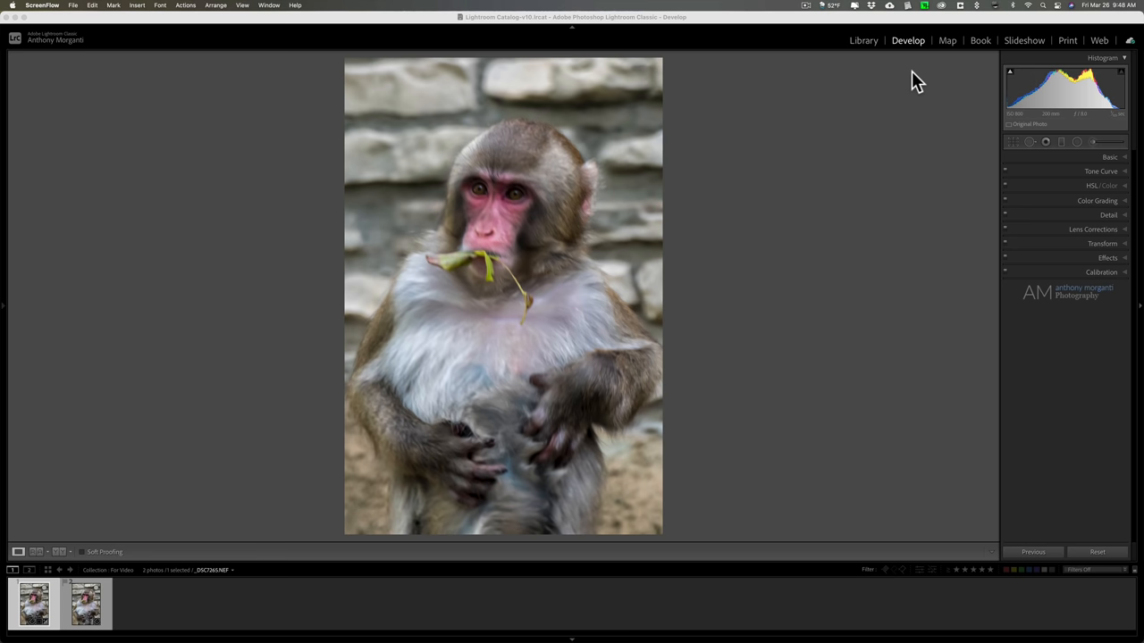
pyautogui.moveTo(489, 249)
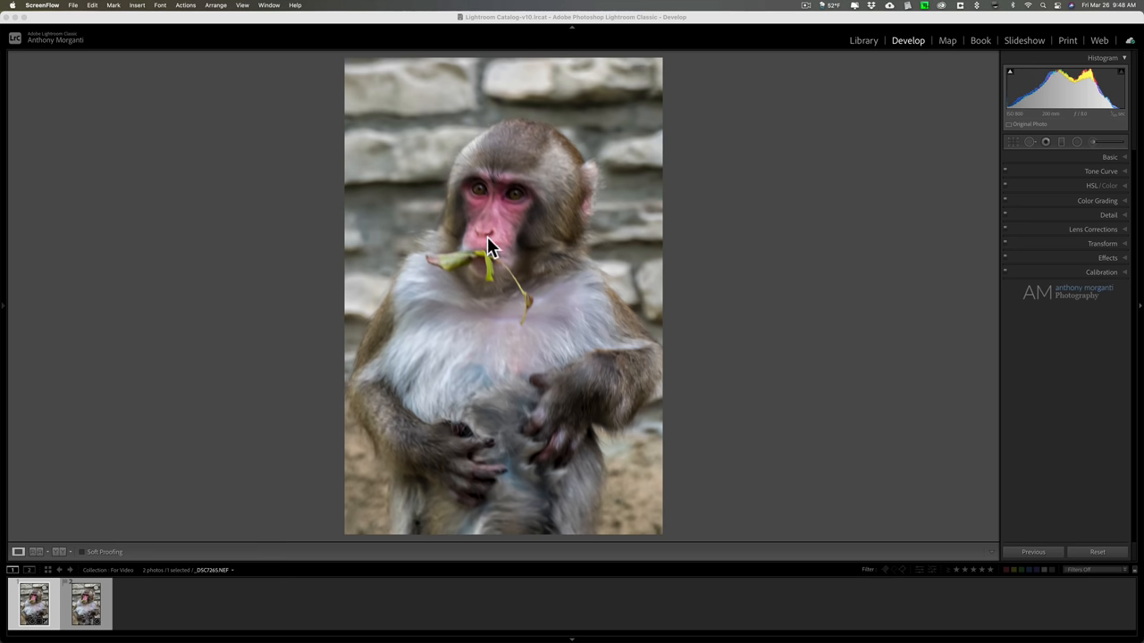
# View the previously sharpened copy of the macaque photo, then zoom back out to the whole photo.
pyautogui.click(490, 247)
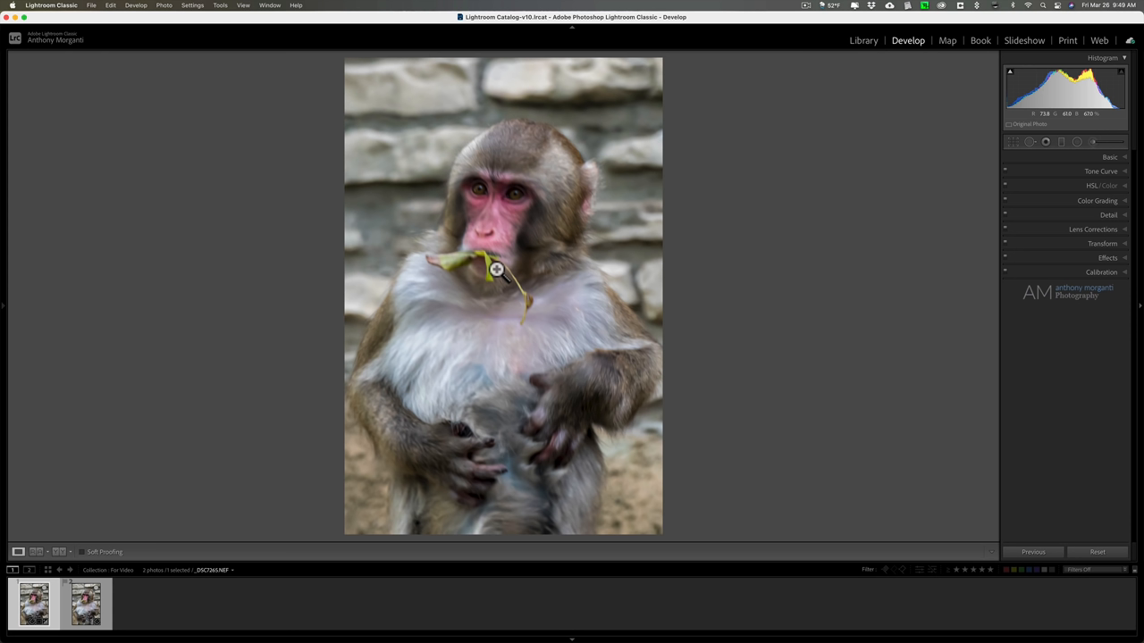
pyautogui.click(85, 603)
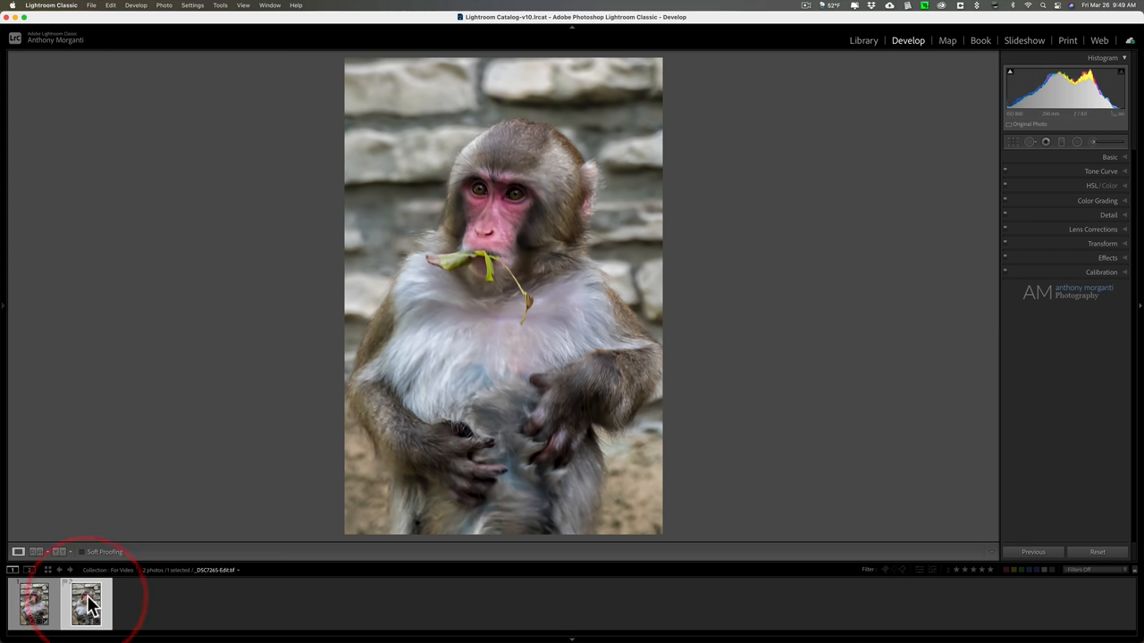
pyautogui.moveTo(501, 248)
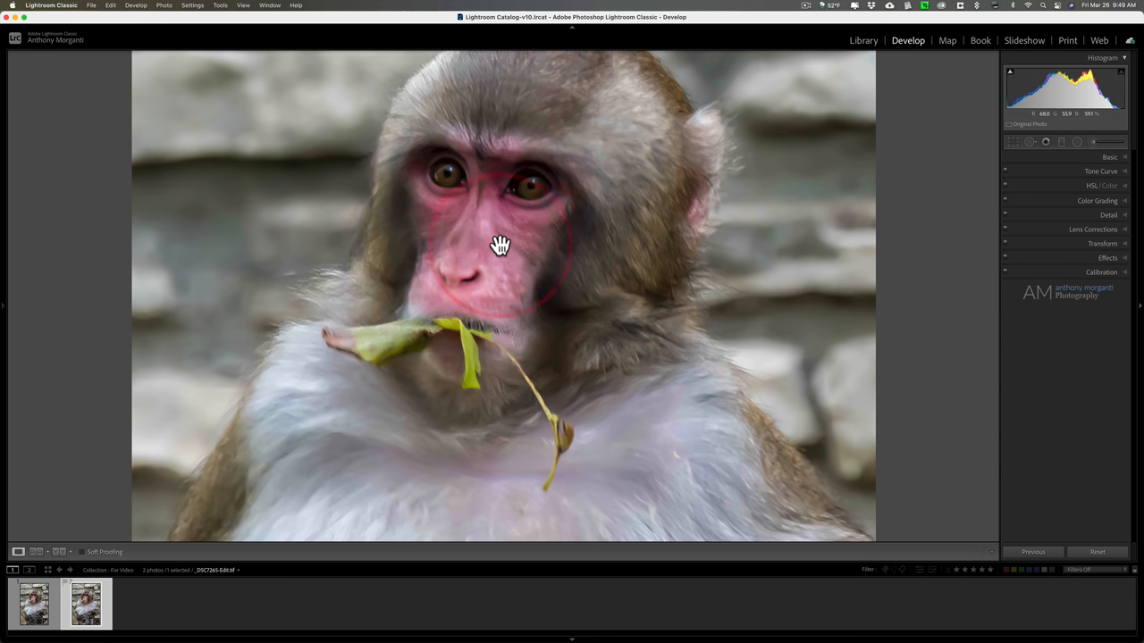
pyautogui.click(34, 603)
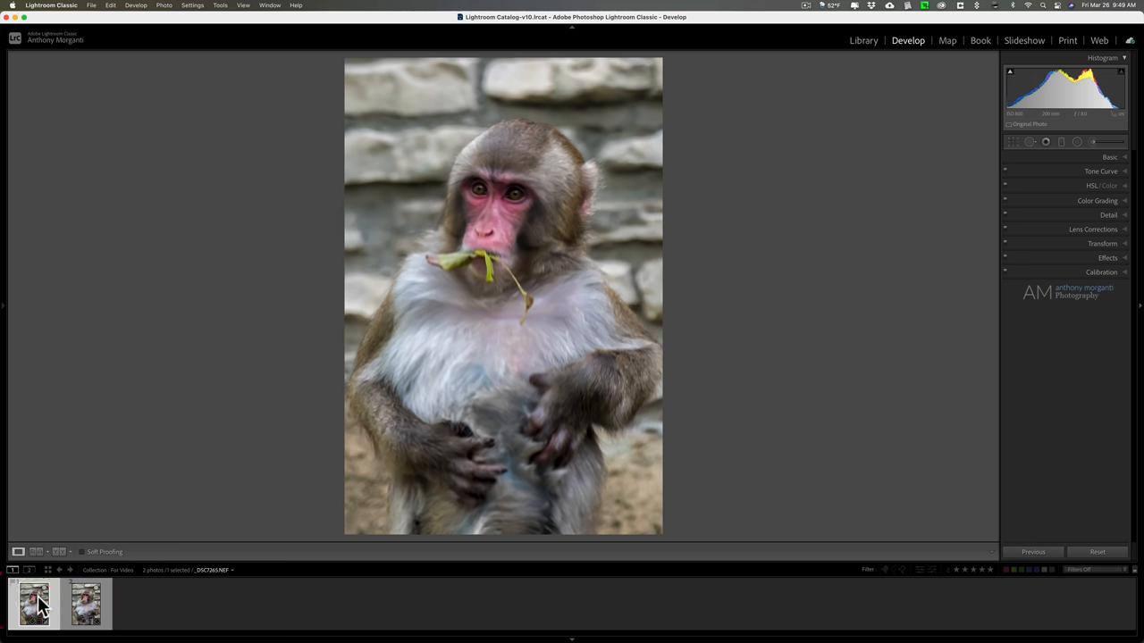
# Return to the original blurry macaque photo and send it to Topaz Sharpen AI.
pyautogui.click(84, 604)
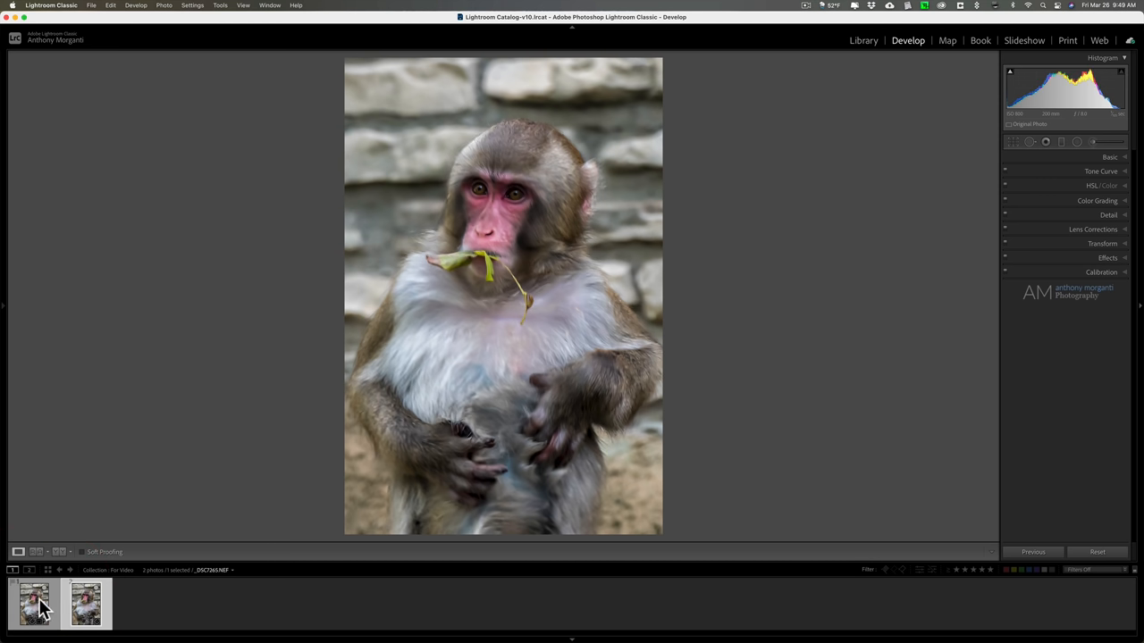
pyautogui.moveTo(450, 196)
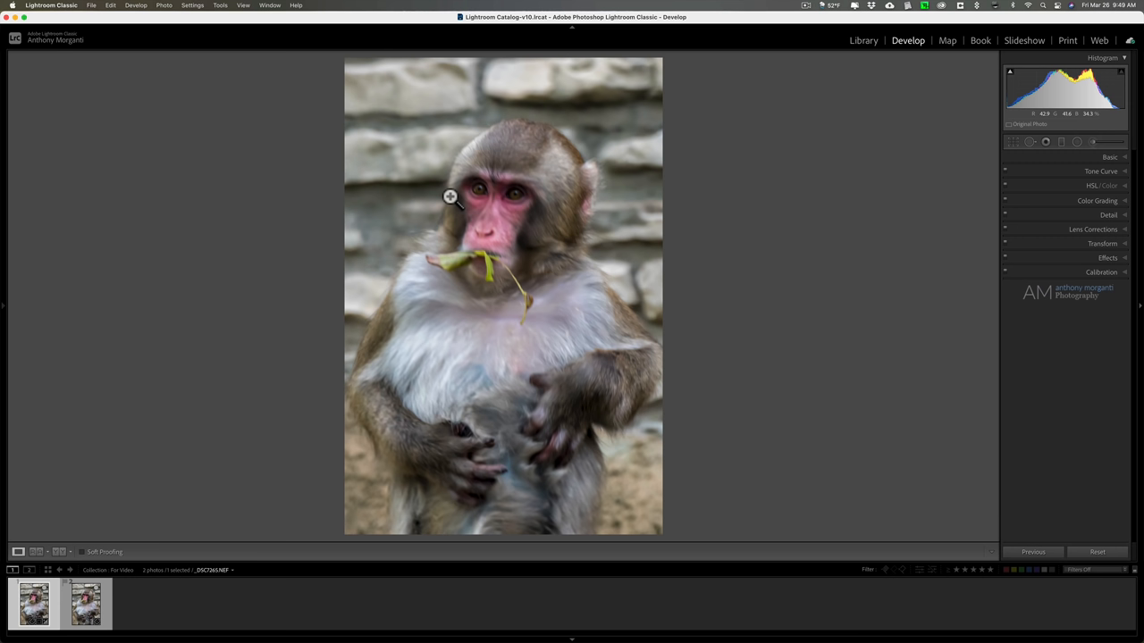
pyautogui.moveTo(500, 151)
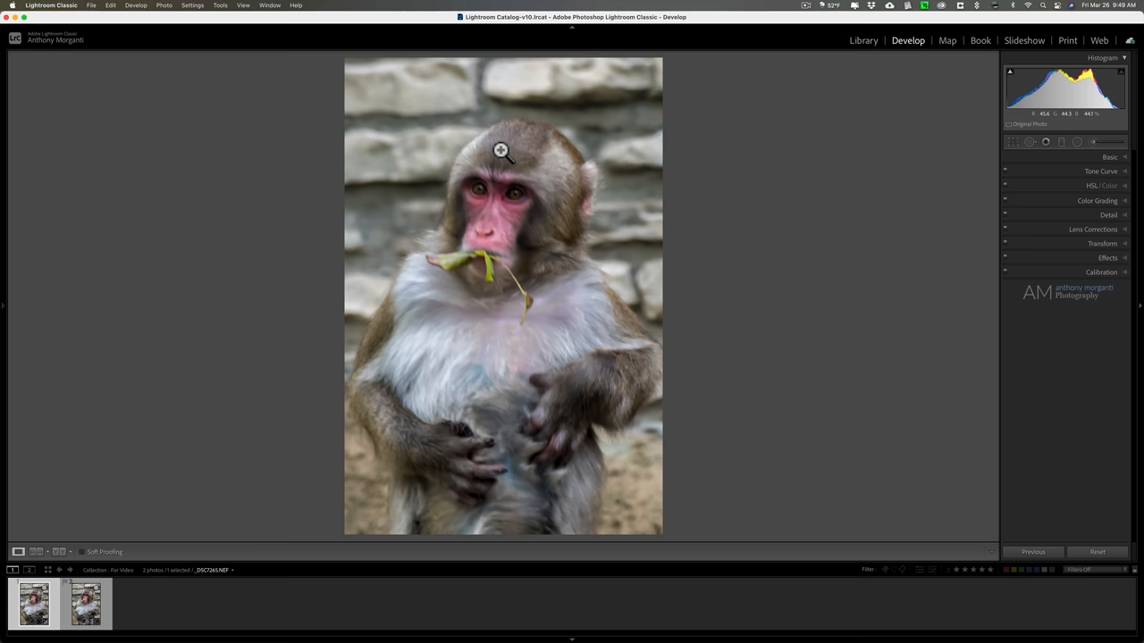
pyautogui.rightClick(501, 151)
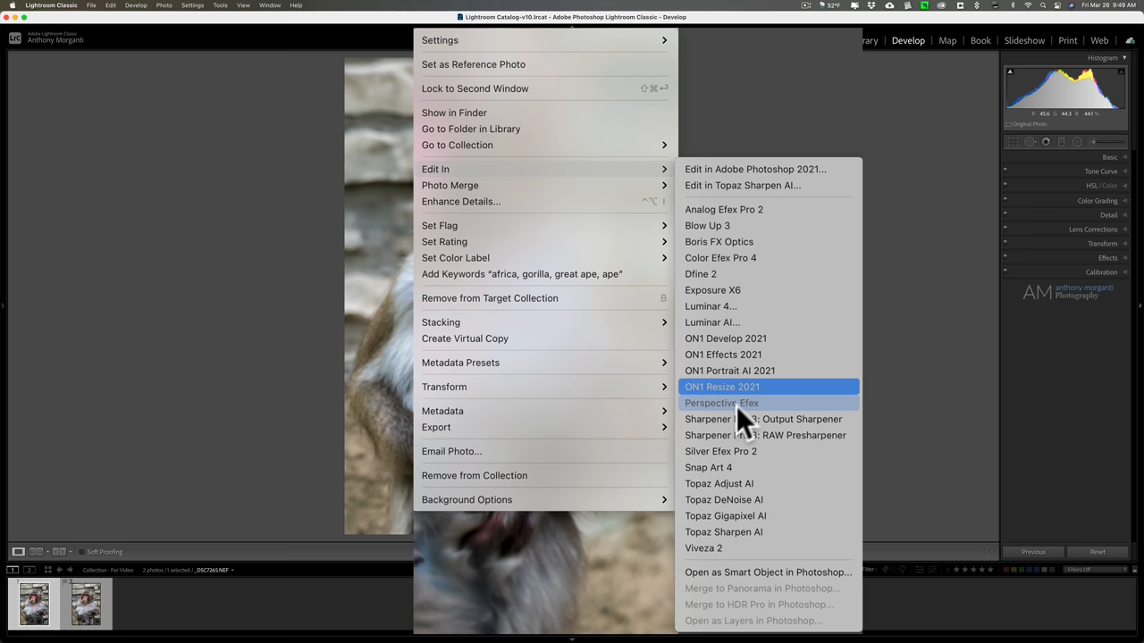
pyautogui.moveTo(749, 506)
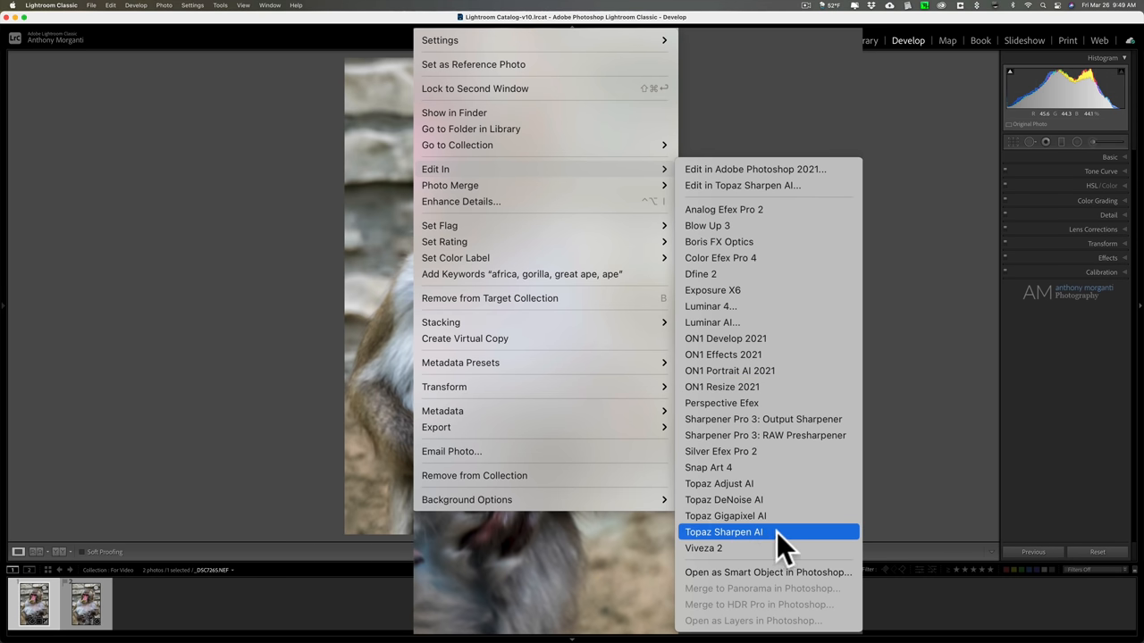
pyautogui.click(723, 531)
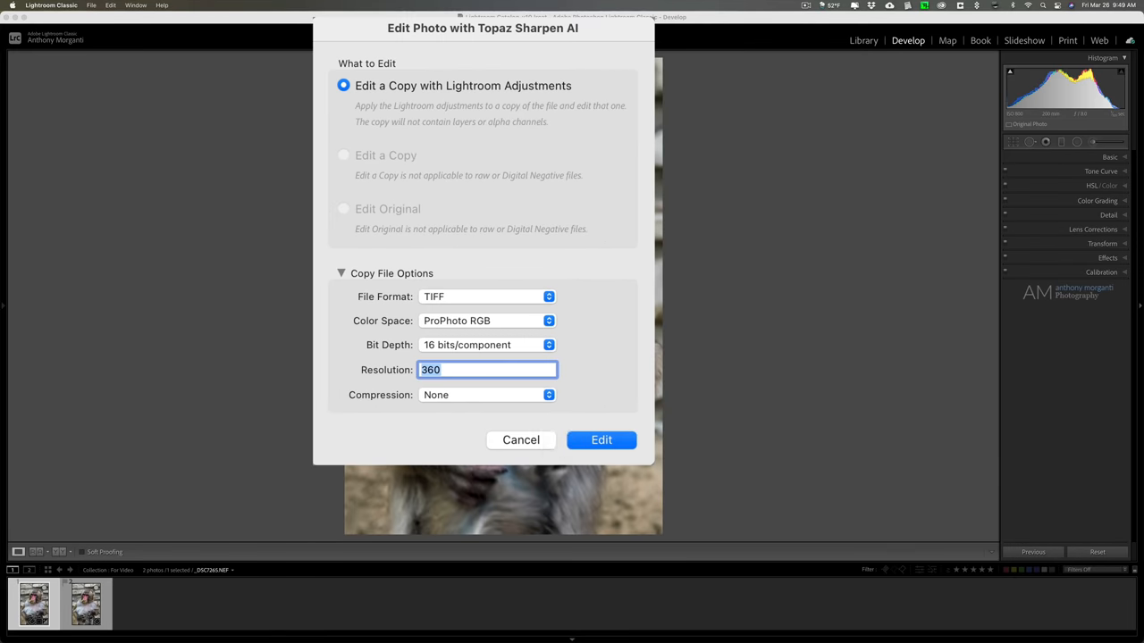
pyautogui.moveTo(514, 362)
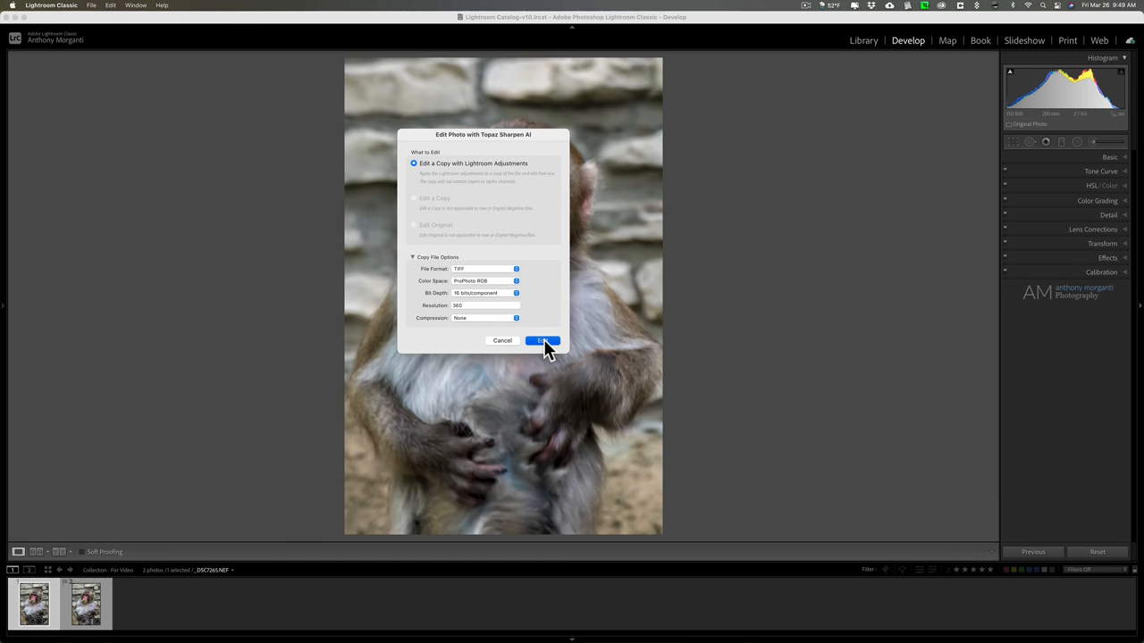
# Edit an adjusted TIFF copy and view the Motion Blur, Out of Focus and Too Soft previews.
pyautogui.click(542, 340)
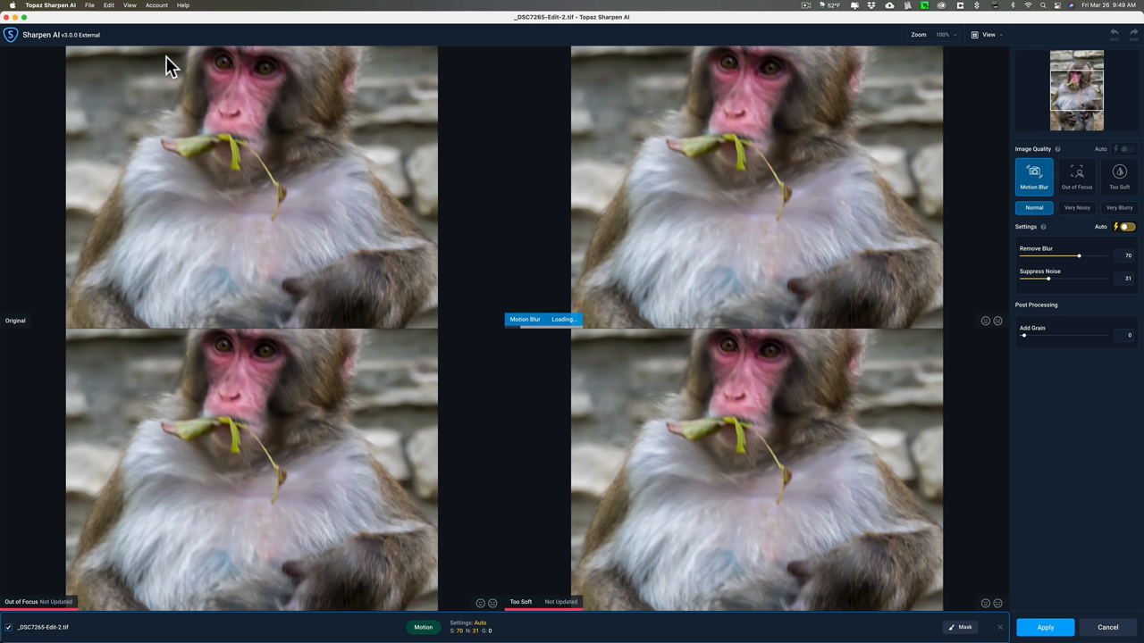
pyautogui.click(1076, 176)
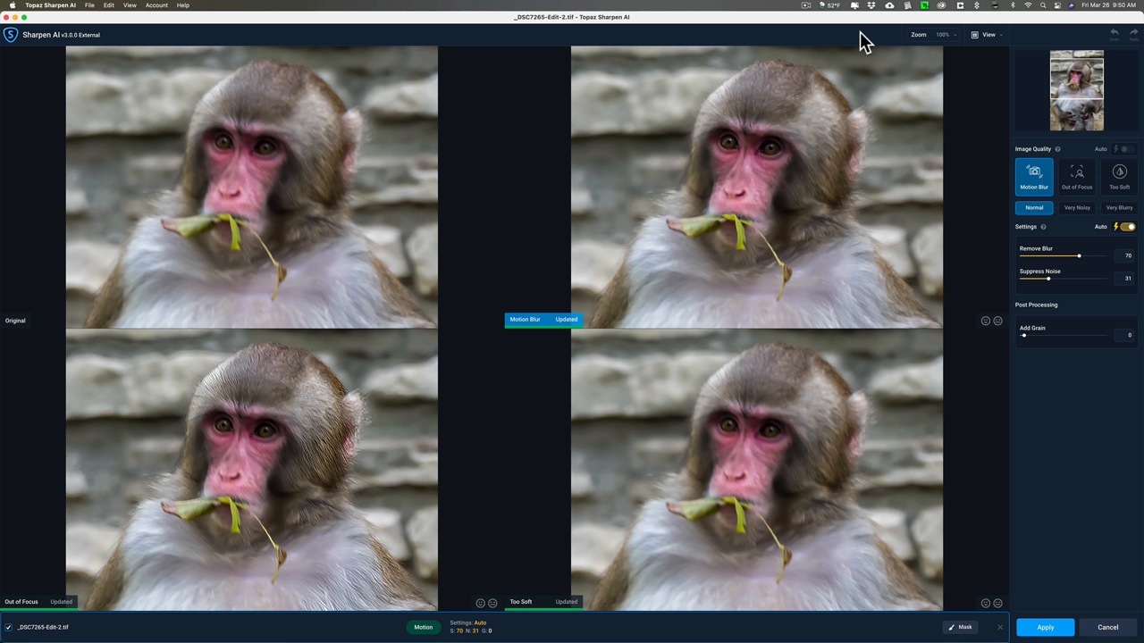
pyautogui.moveTo(270, 132)
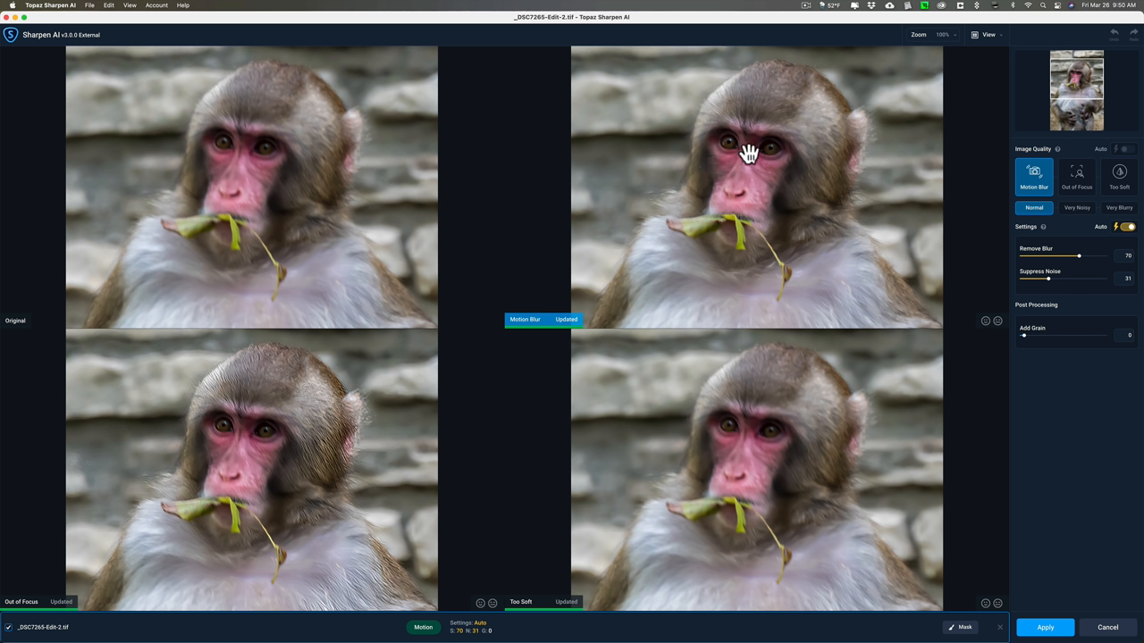
pyautogui.moveTo(299, 456)
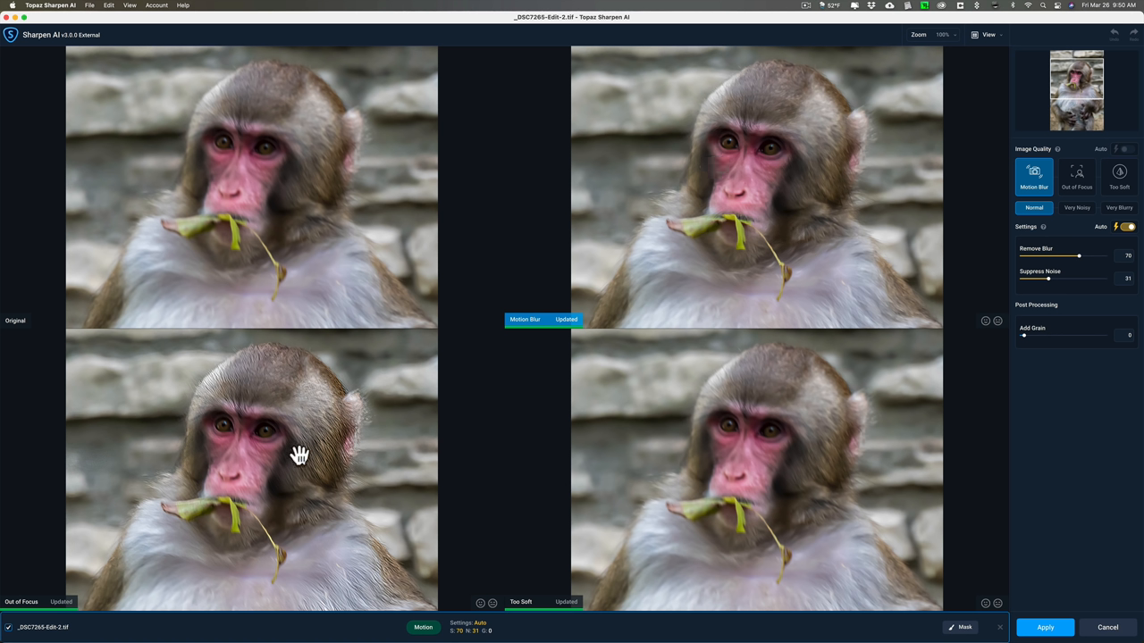
pyautogui.moveTo(812, 424)
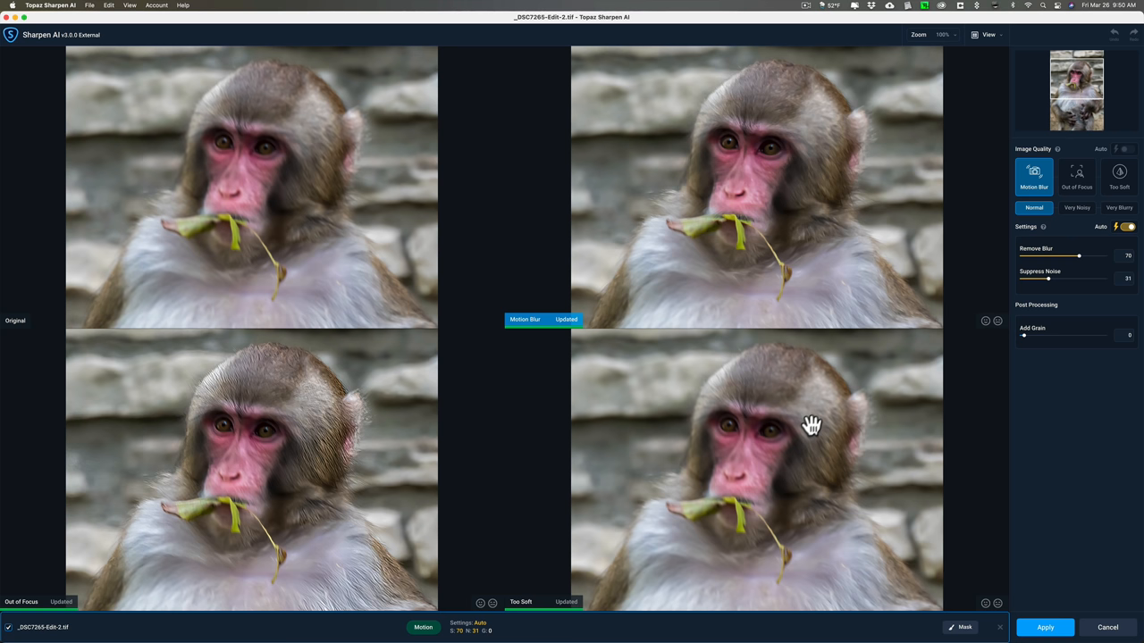
pyautogui.moveTo(810, 427)
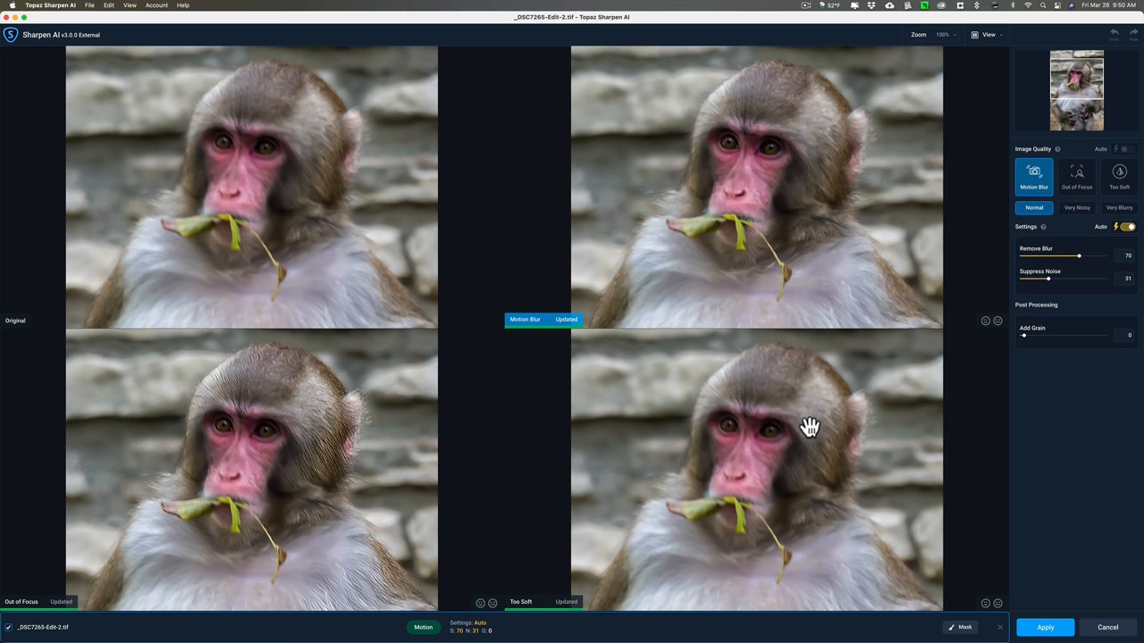
pyautogui.moveTo(987, 167)
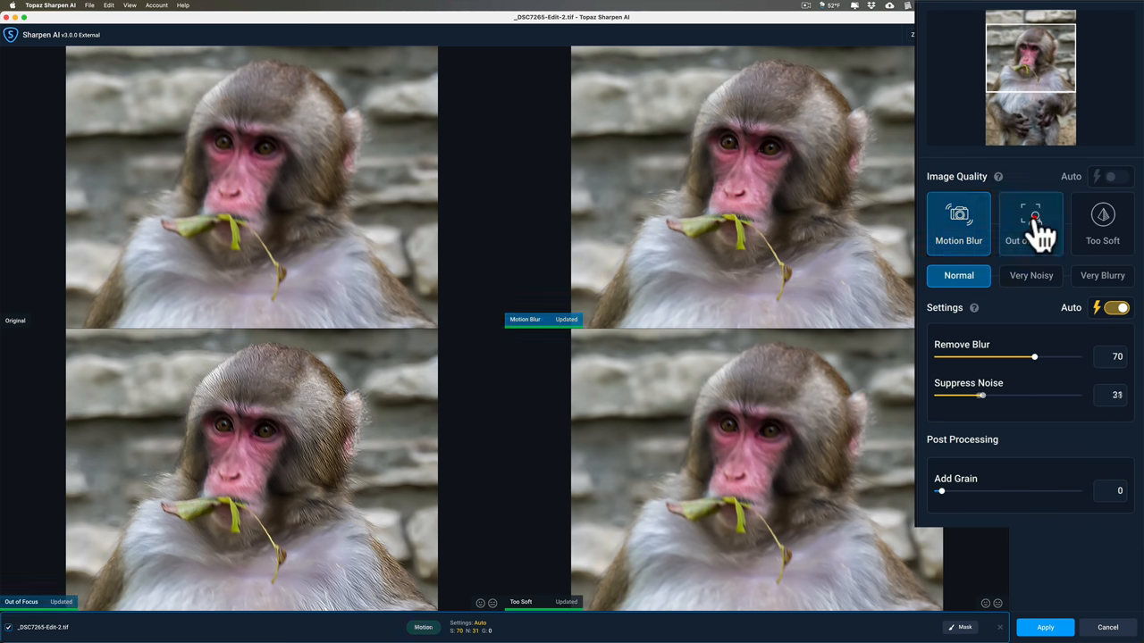
# Choose the Motion Blur model, try Very Noisy and Very Blurry, then return to Normal.
pyautogui.click(1102, 223)
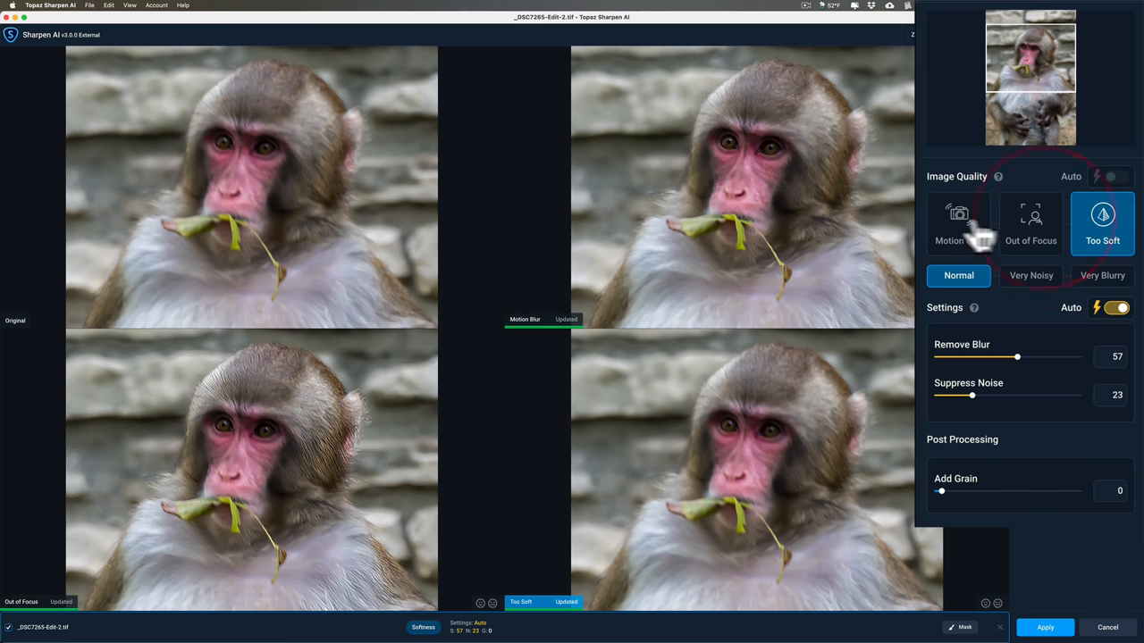
pyautogui.moveTo(958, 228)
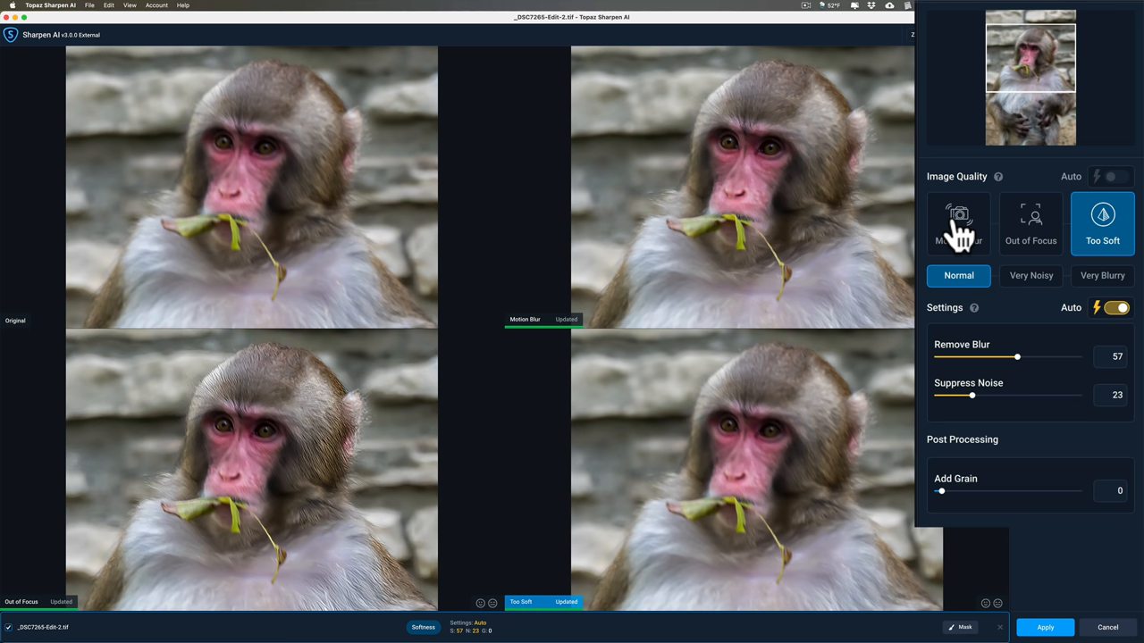
pyautogui.click(958, 223)
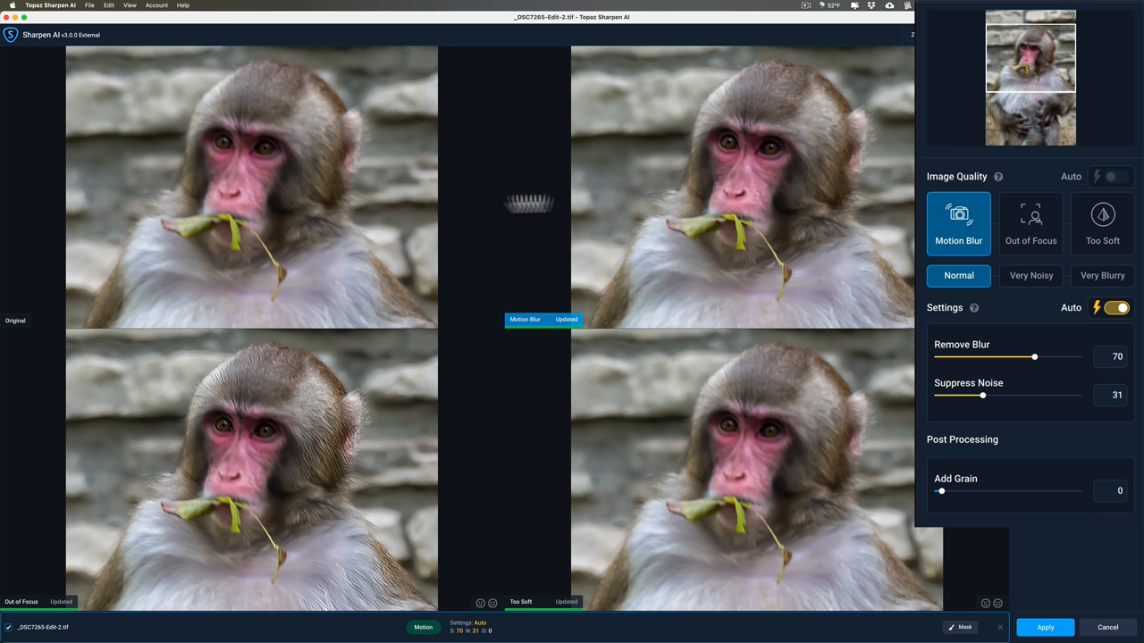
pyautogui.moveTo(619, 204)
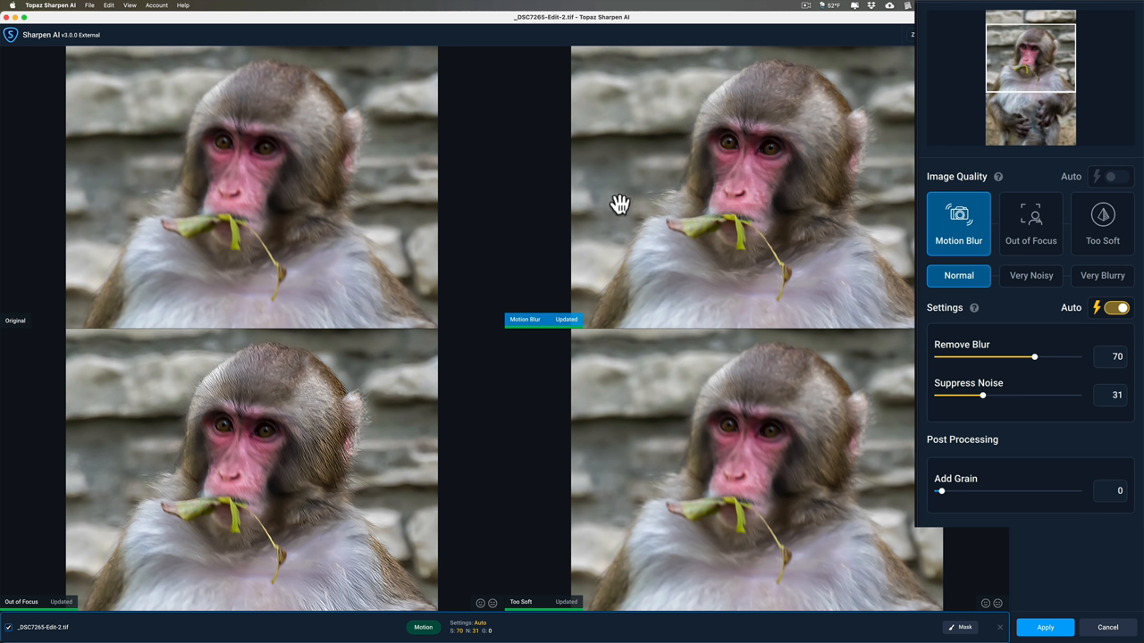
pyautogui.moveTo(1068, 322)
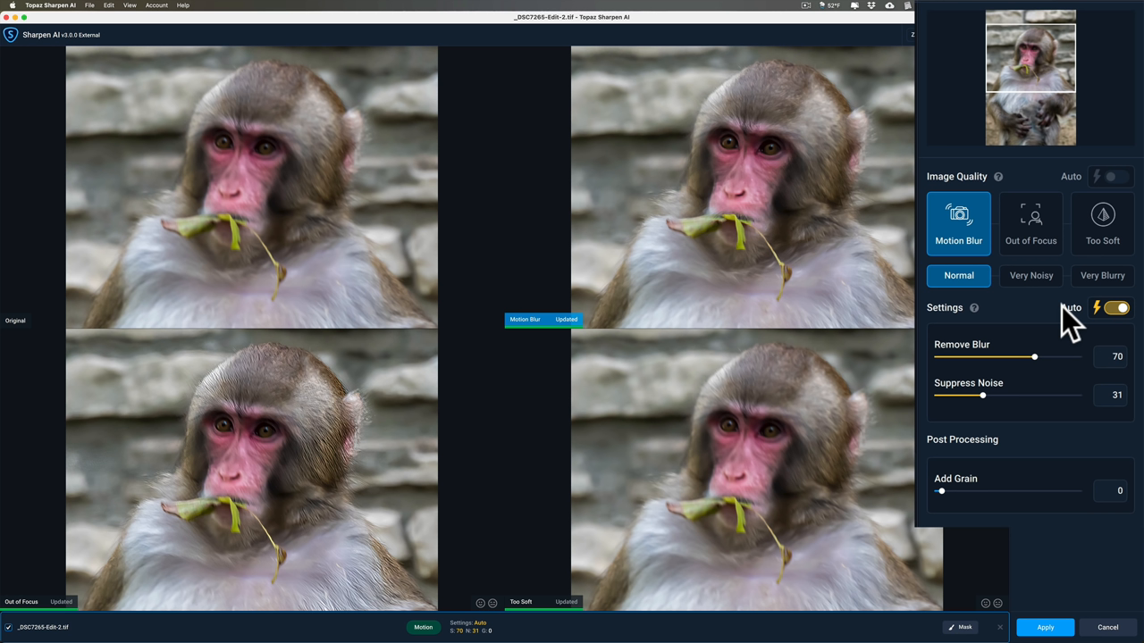
pyautogui.moveTo(983, 295)
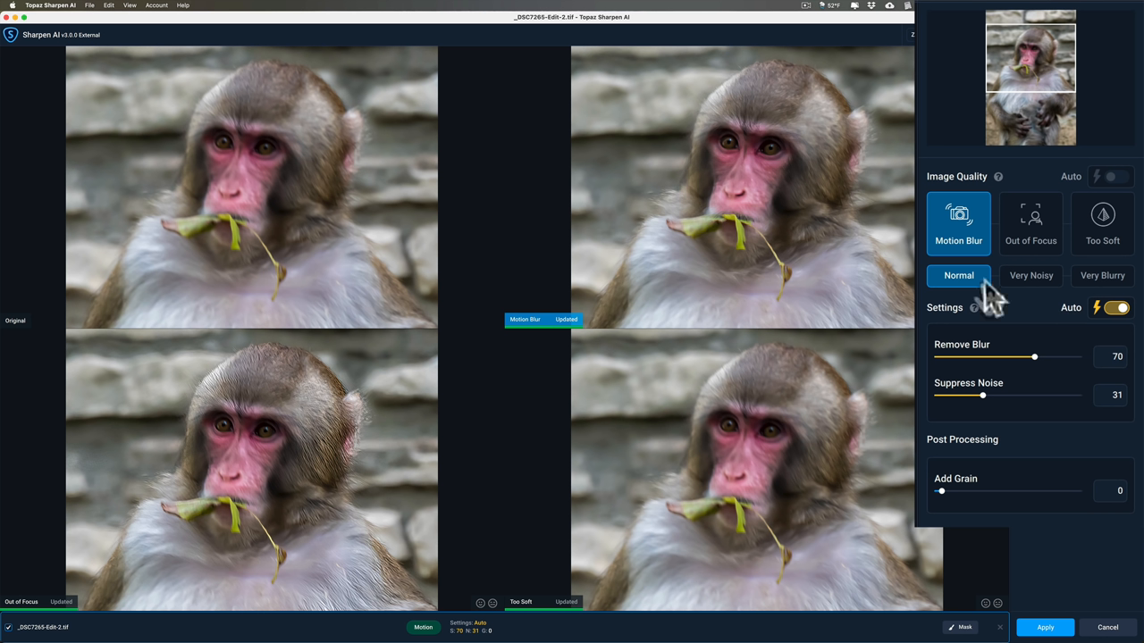
pyautogui.moveTo(824, 206)
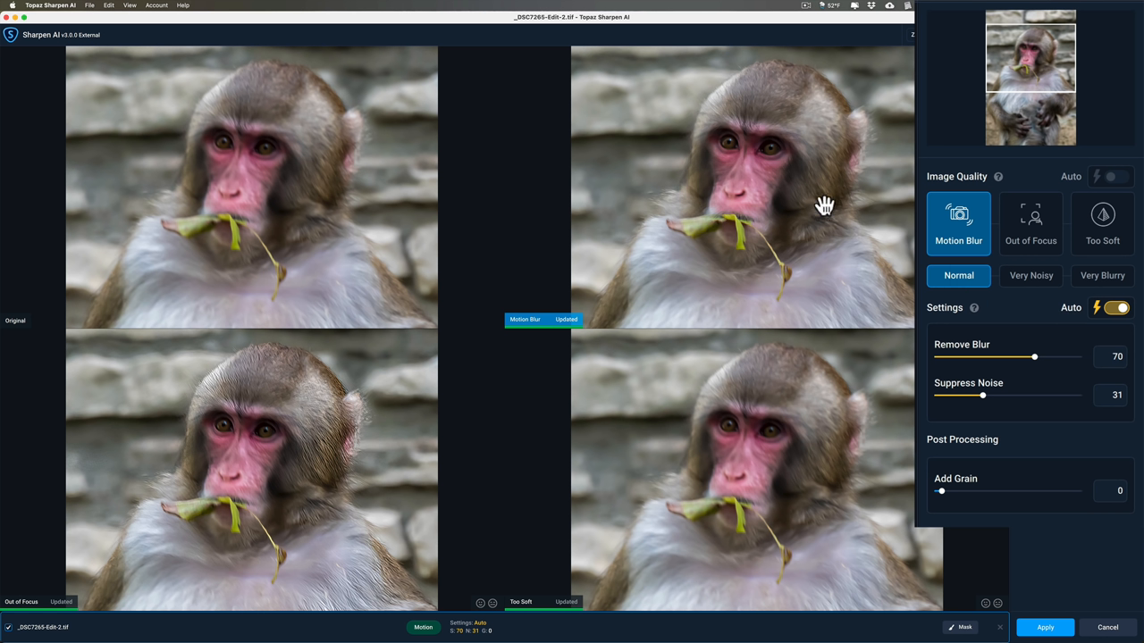
pyautogui.moveTo(742, 213)
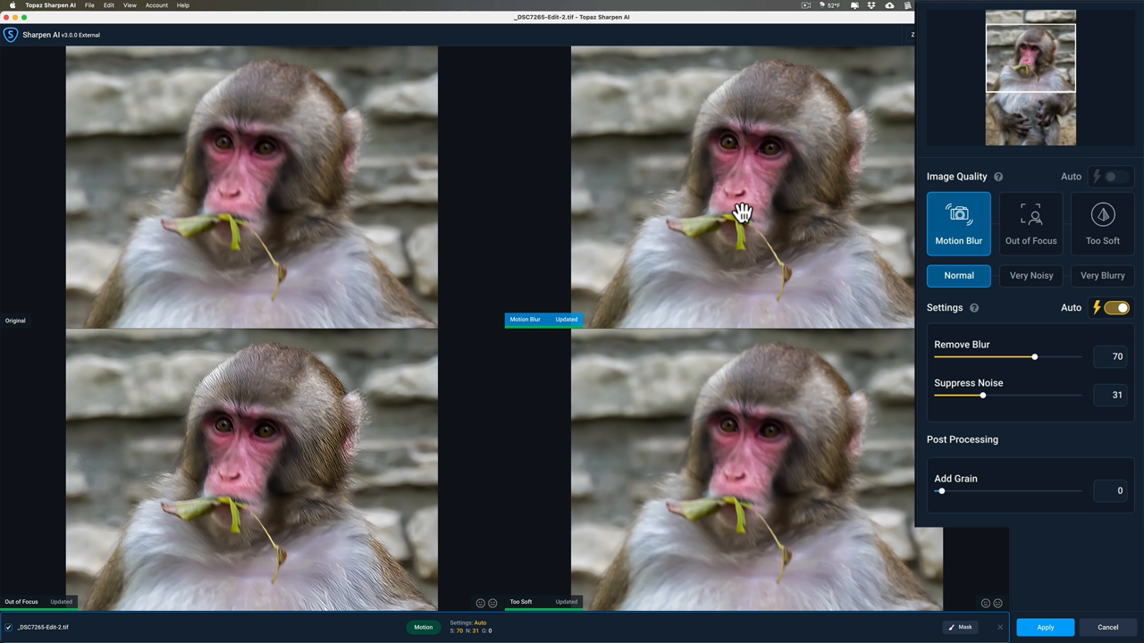
pyautogui.moveTo(979, 251)
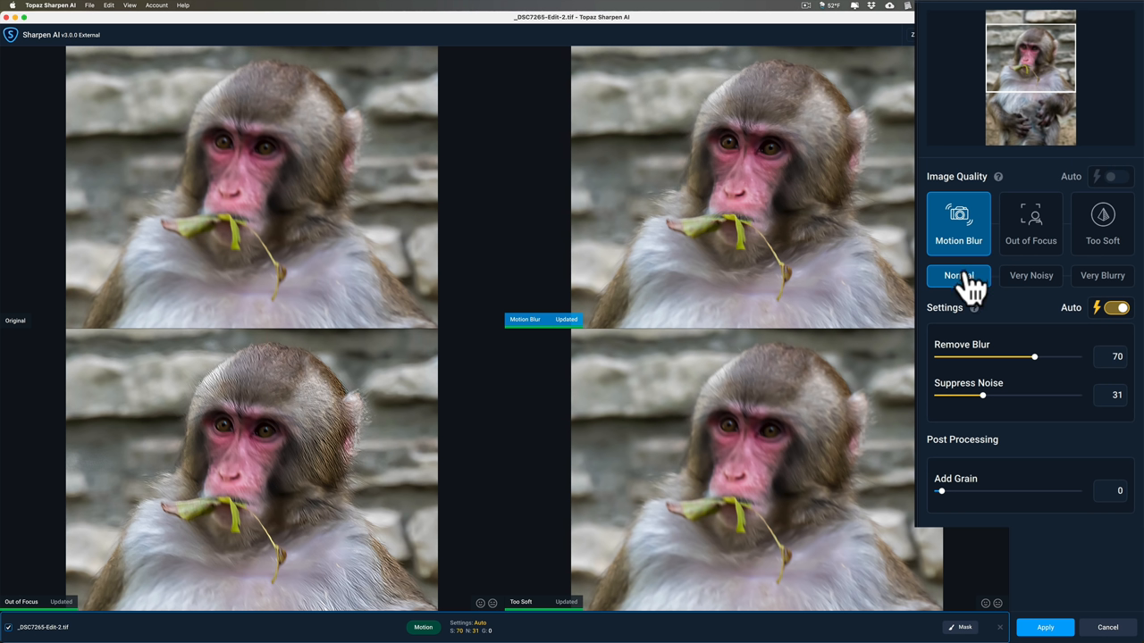
pyautogui.moveTo(960, 299)
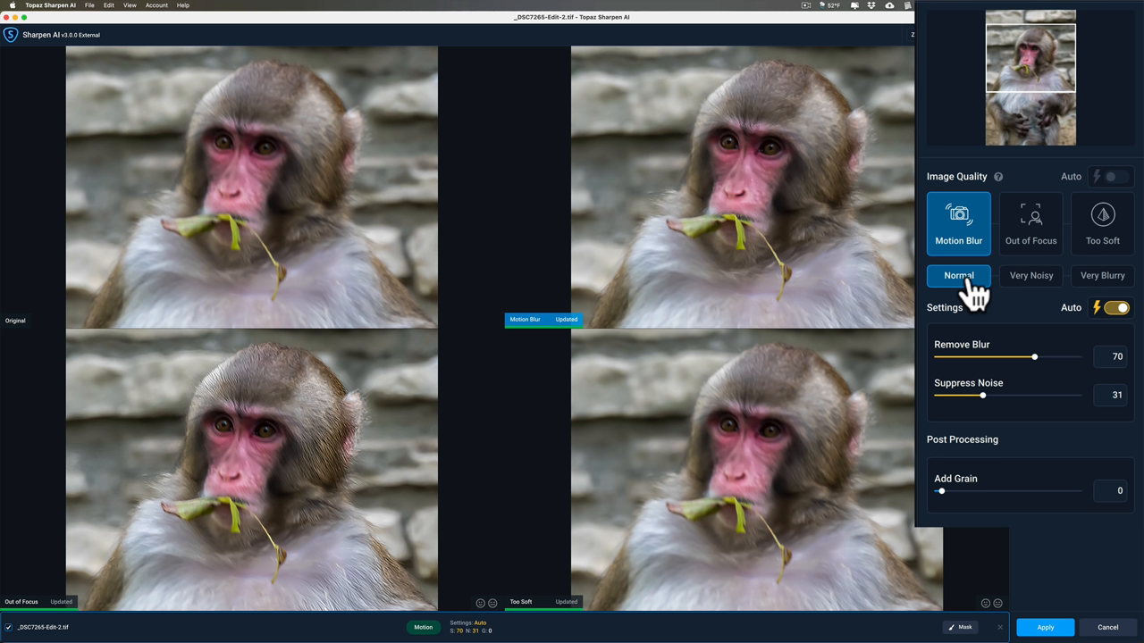
pyautogui.moveTo(1046, 295)
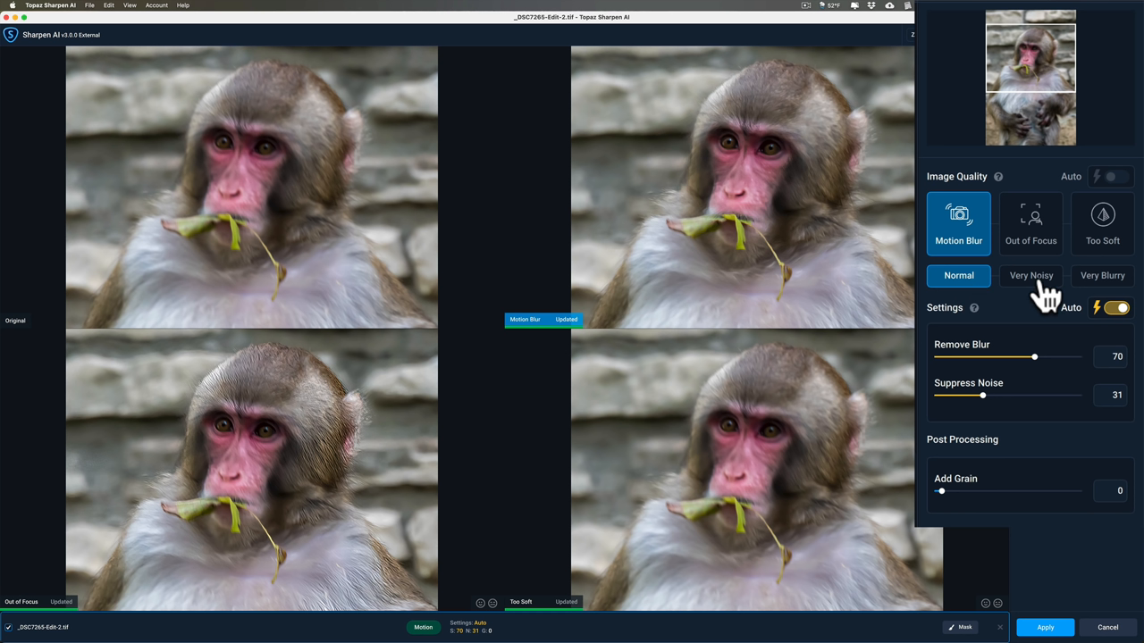
pyautogui.click(1030, 276)
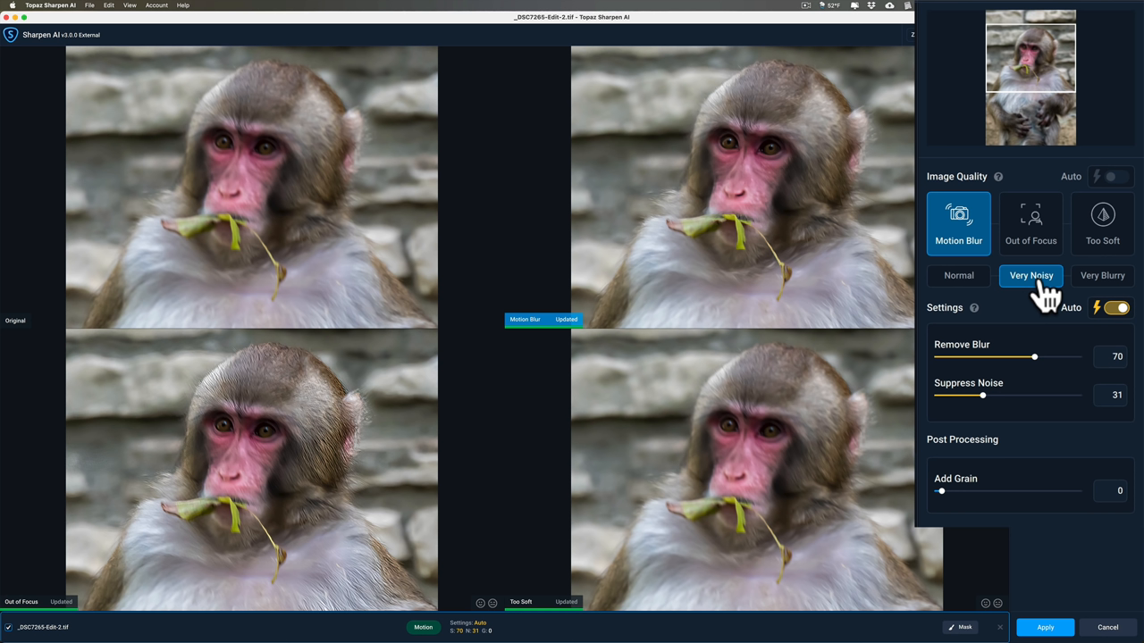
pyautogui.moveTo(934, 228)
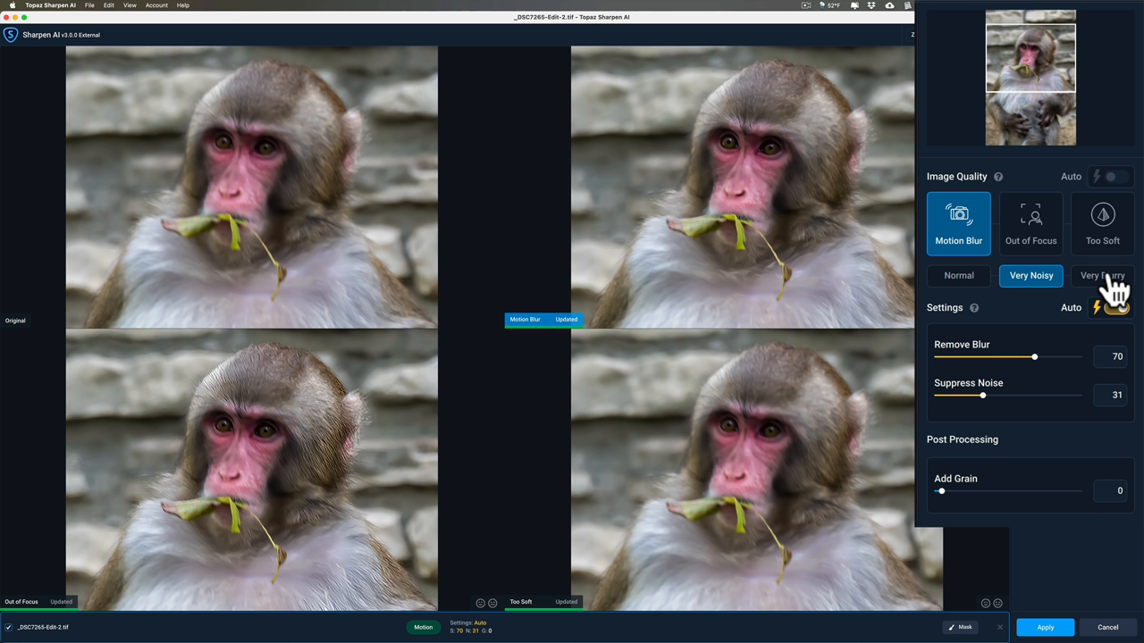
pyautogui.click(1102, 275)
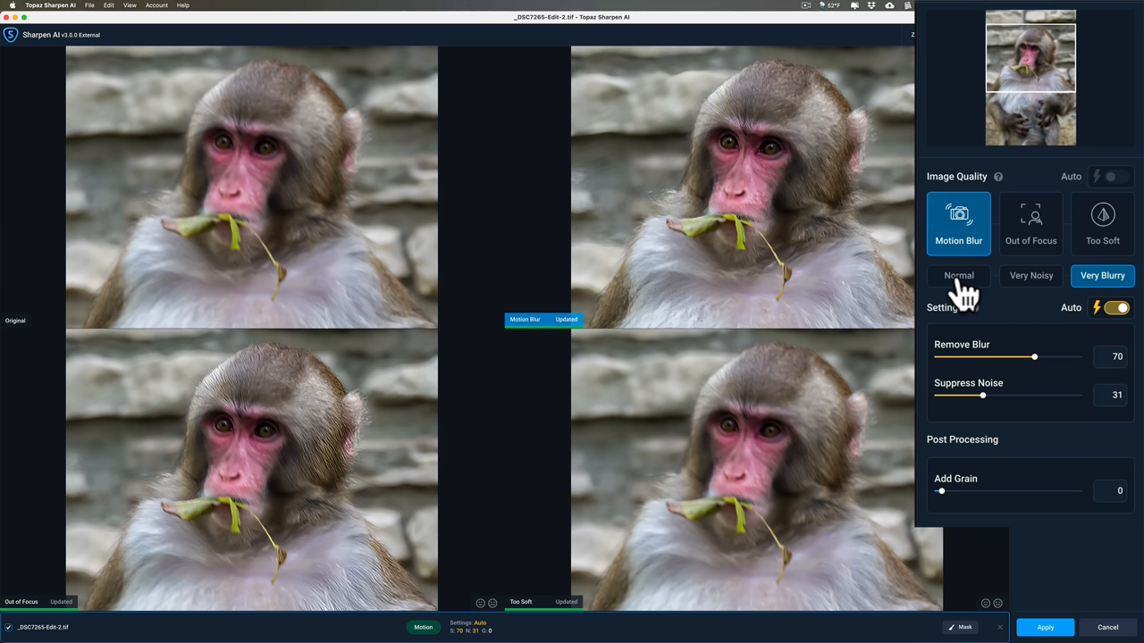
pyautogui.click(958, 275)
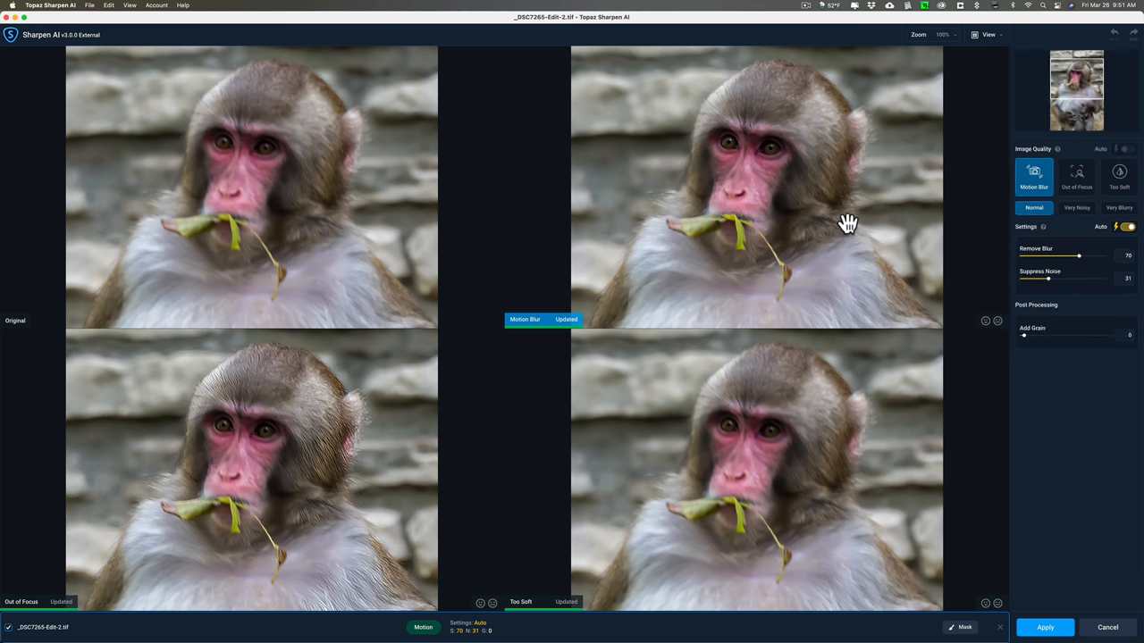
pyautogui.moveTo(1043, 308)
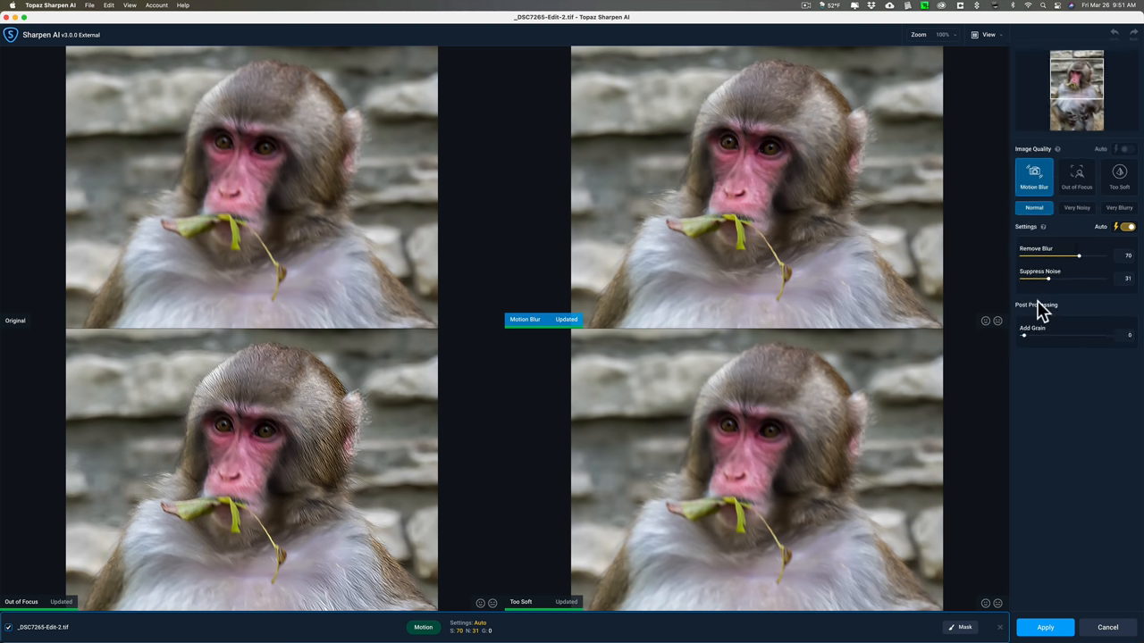
pyautogui.moveTo(1050, 301)
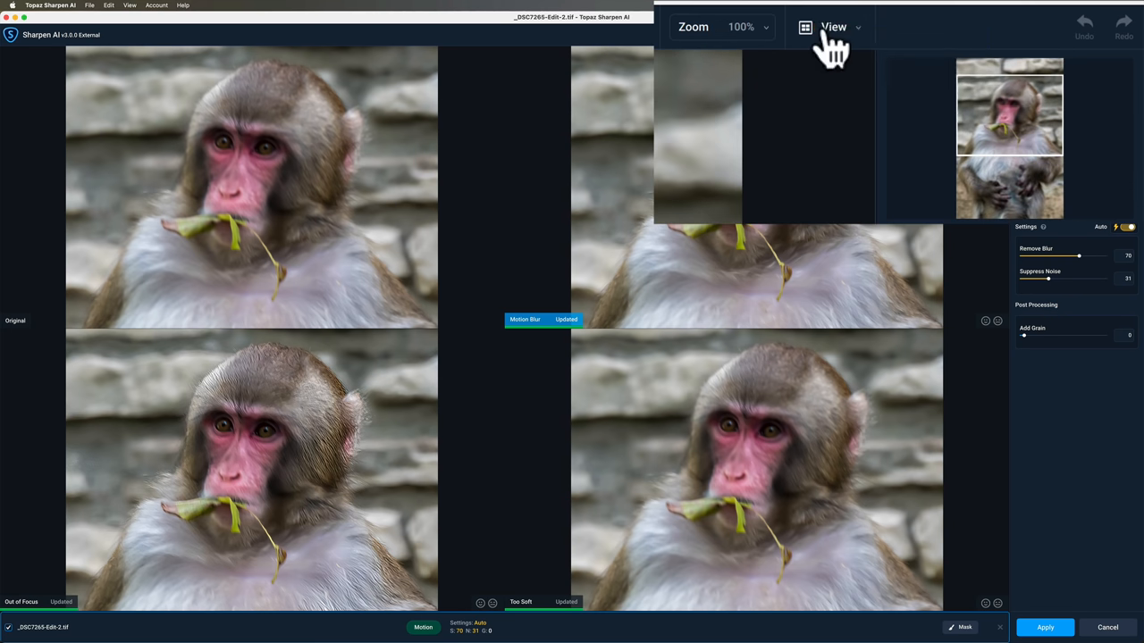
# In single-preview view, compare Very Blurry and Very Noisy motion blur, then settle on Normal.
pyautogui.click(832, 27)
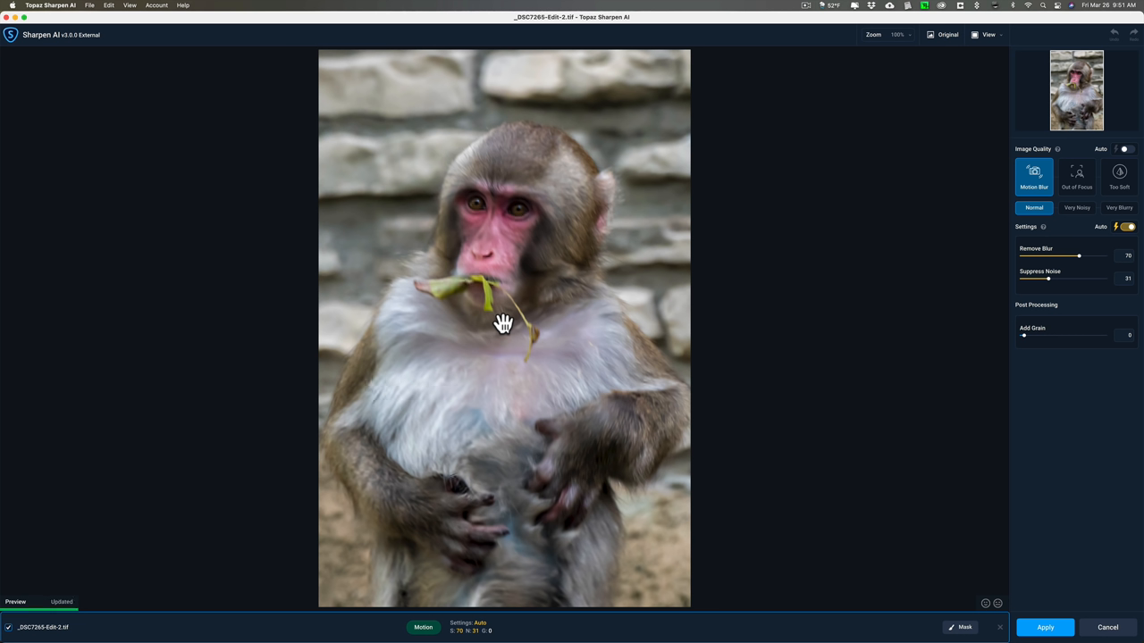
pyautogui.moveTo(545, 226)
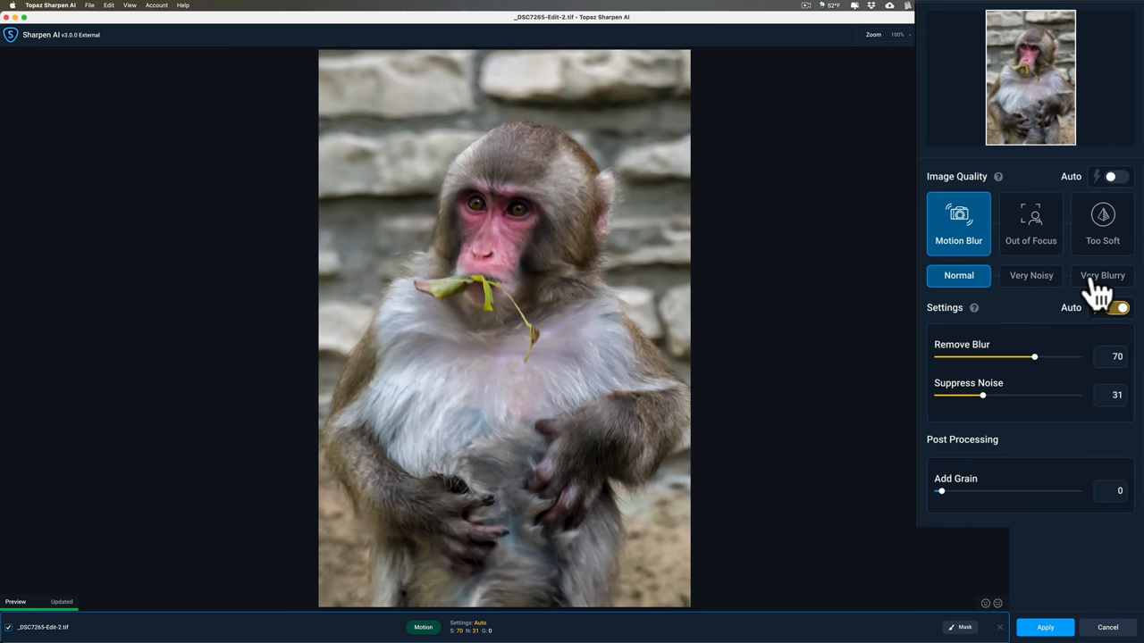
pyautogui.click(1102, 276)
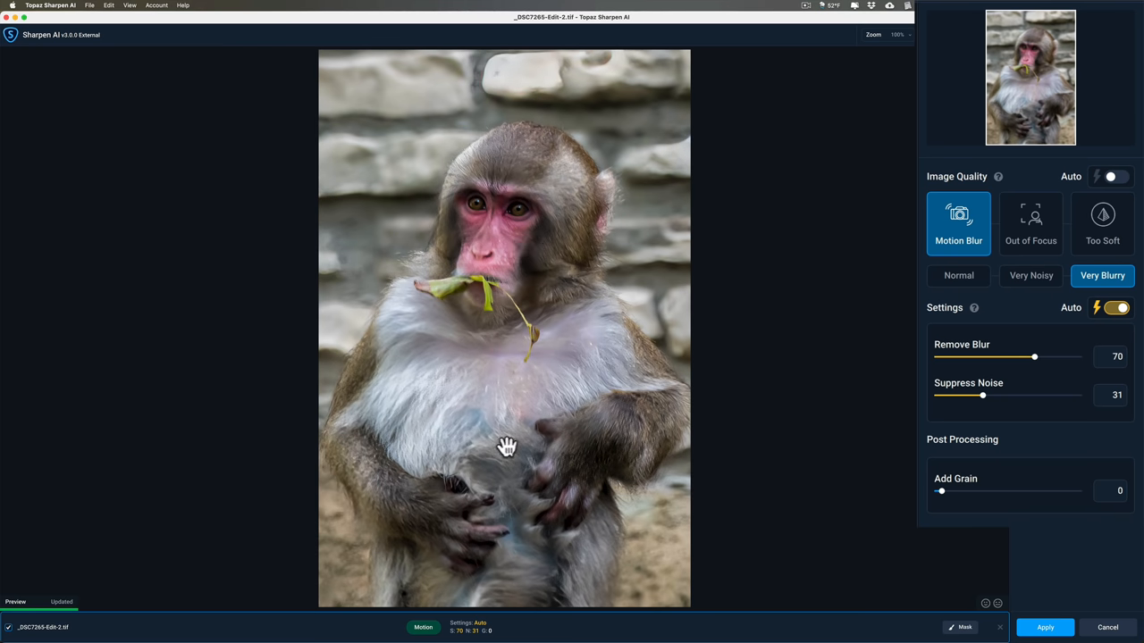
pyautogui.moveTo(720, 373)
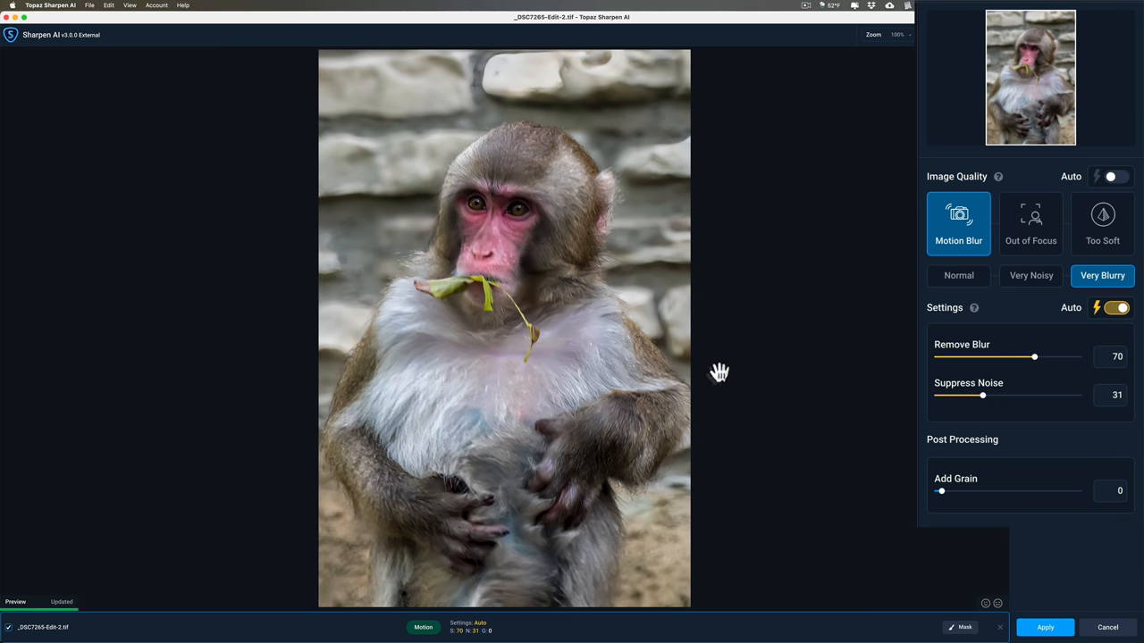
pyautogui.moveTo(1041, 295)
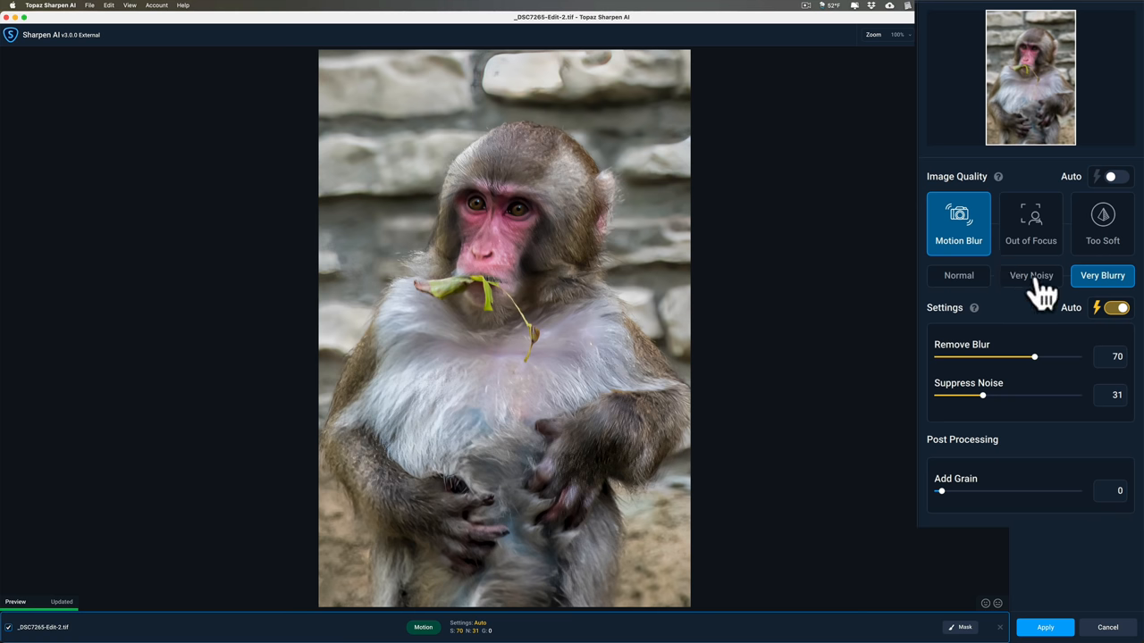
pyautogui.click(1030, 275)
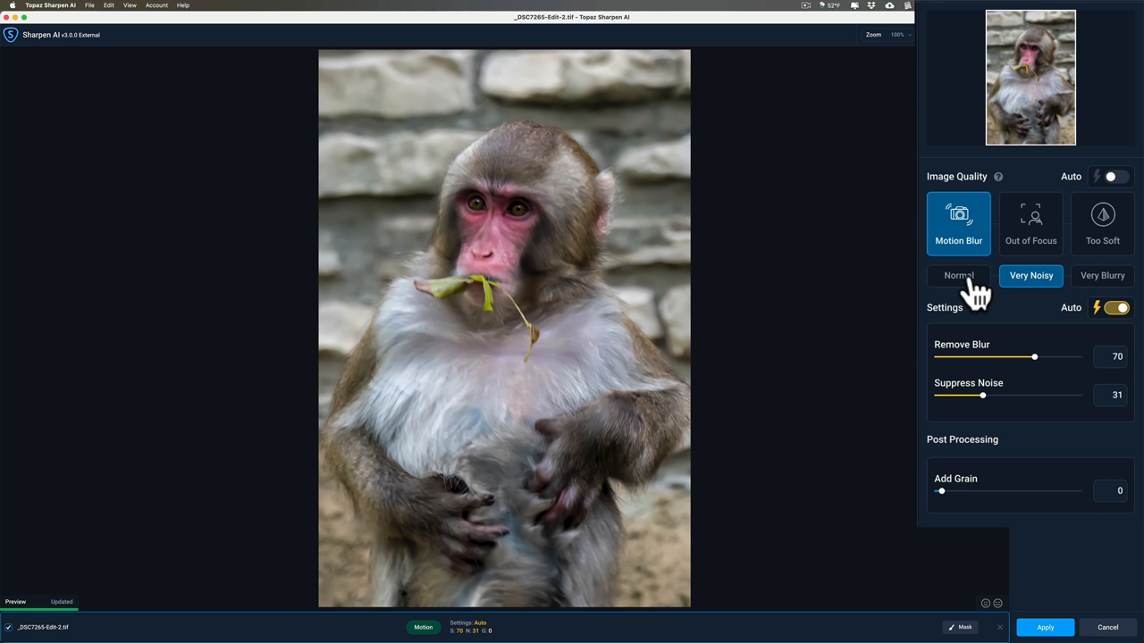
pyautogui.click(958, 275)
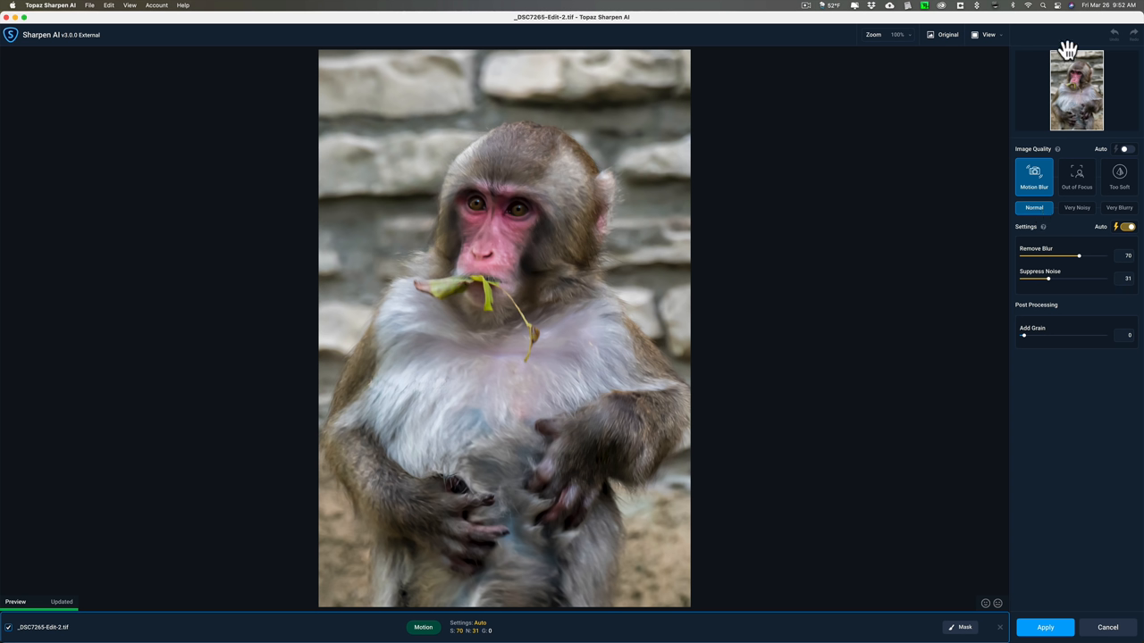
pyautogui.moveTo(913, 185)
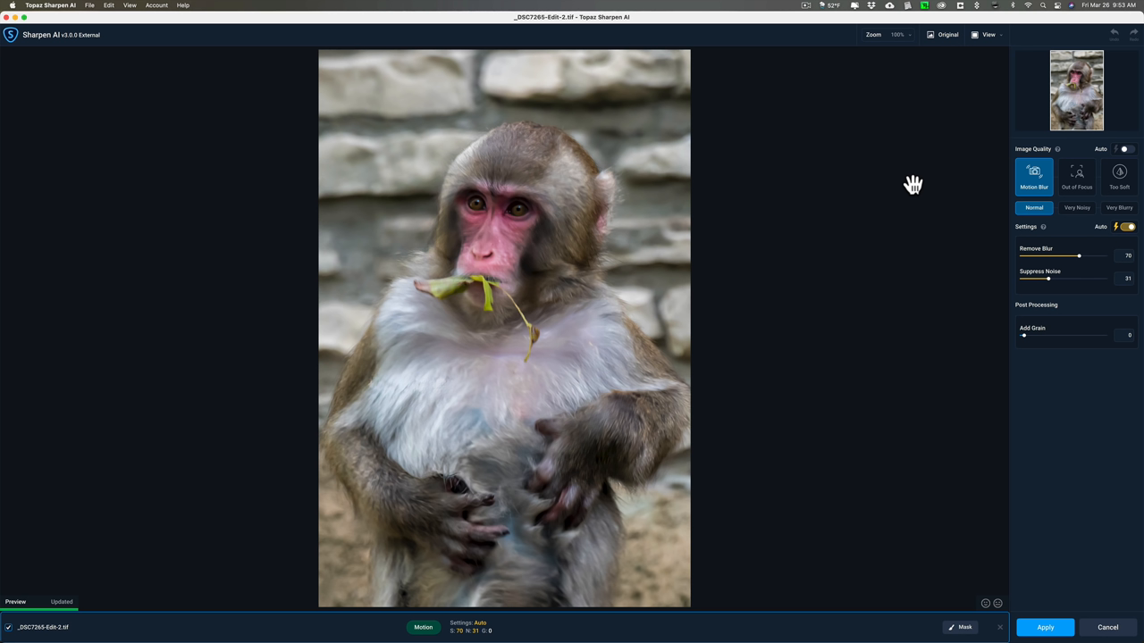
pyautogui.moveTo(1059, 49)
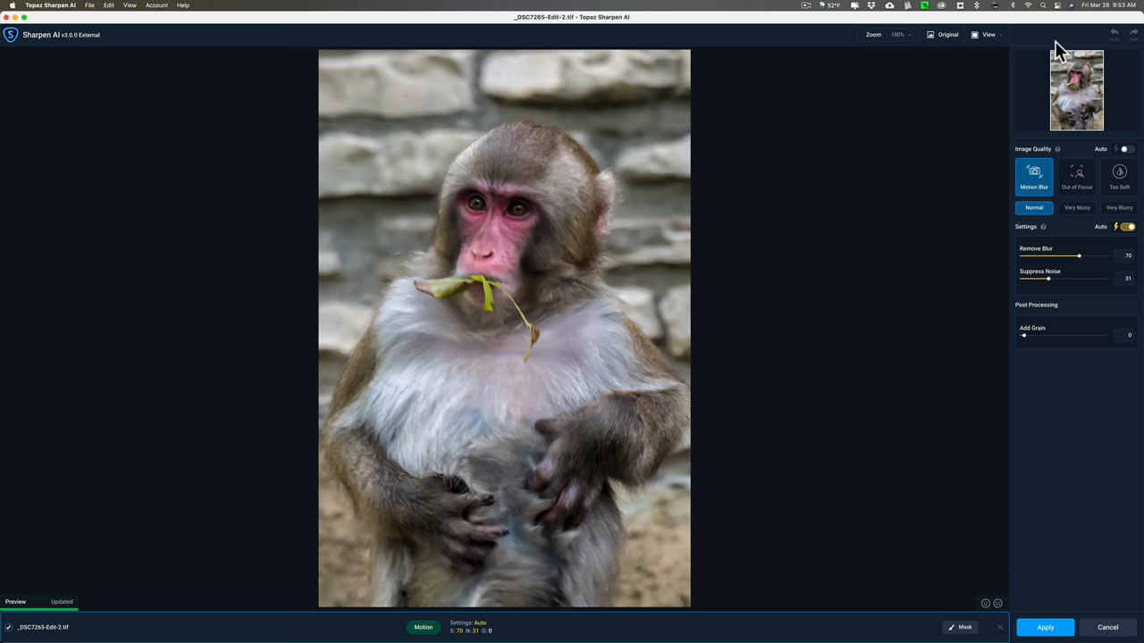
pyautogui.click(50, 5)
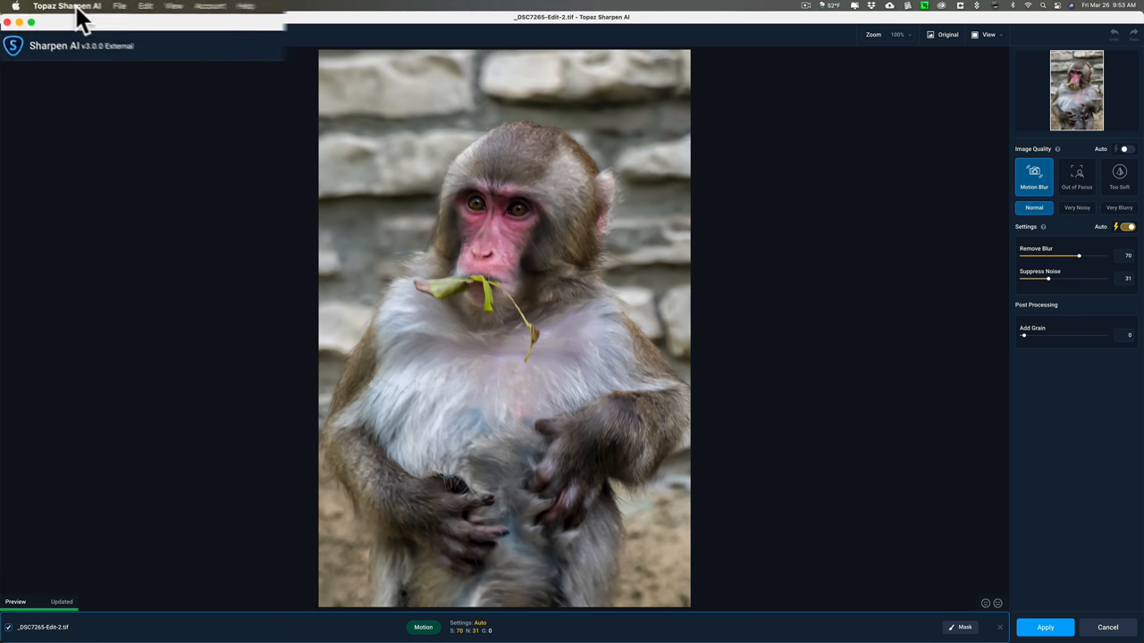
pyautogui.click(98, 8)
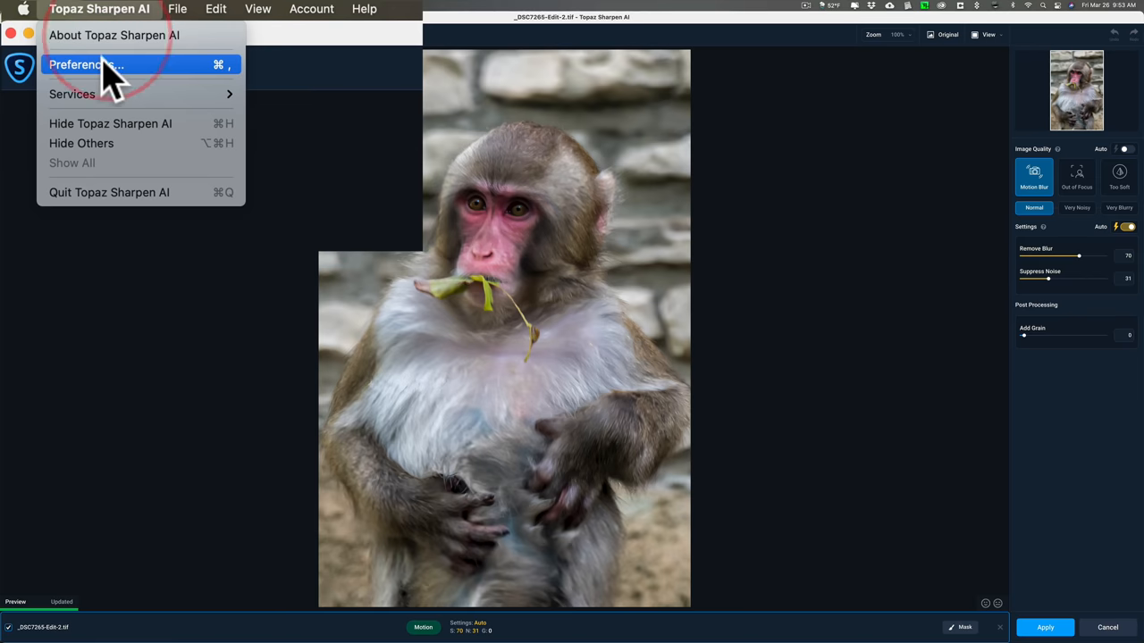
pyautogui.click(85, 64)
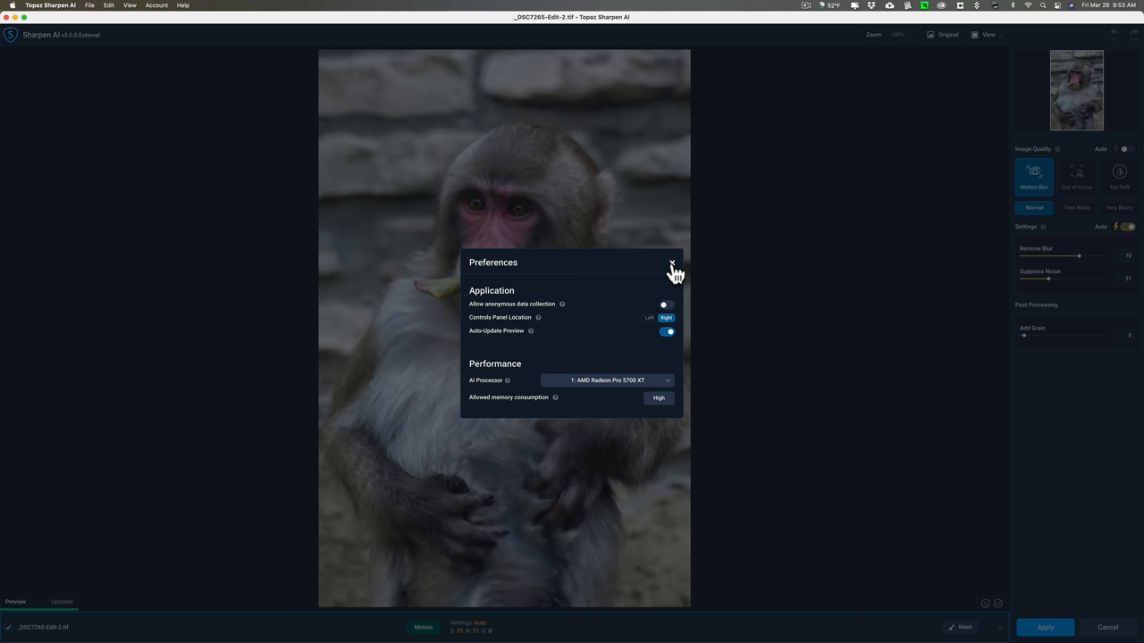
pyautogui.click(672, 266)
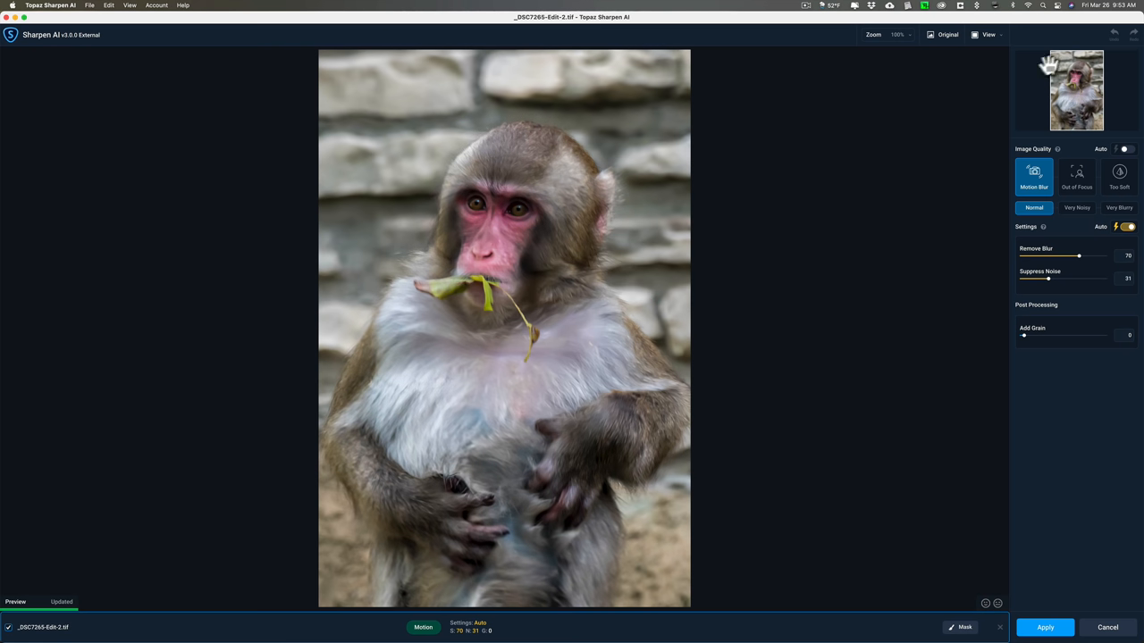
pyautogui.moveTo(970, 189)
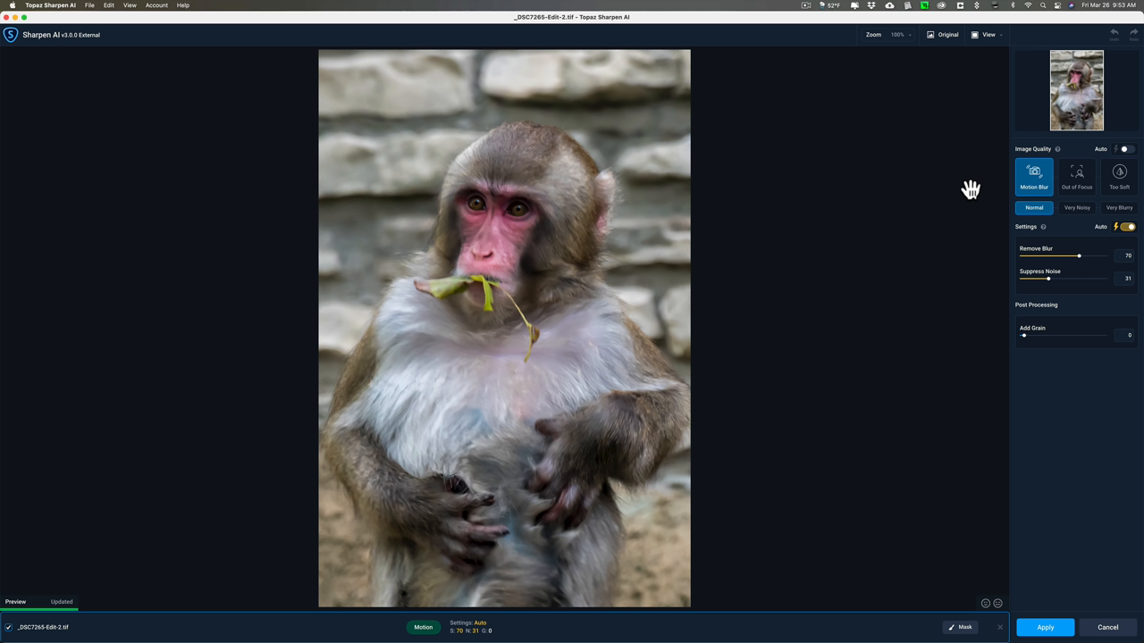
pyautogui.moveTo(979, 221)
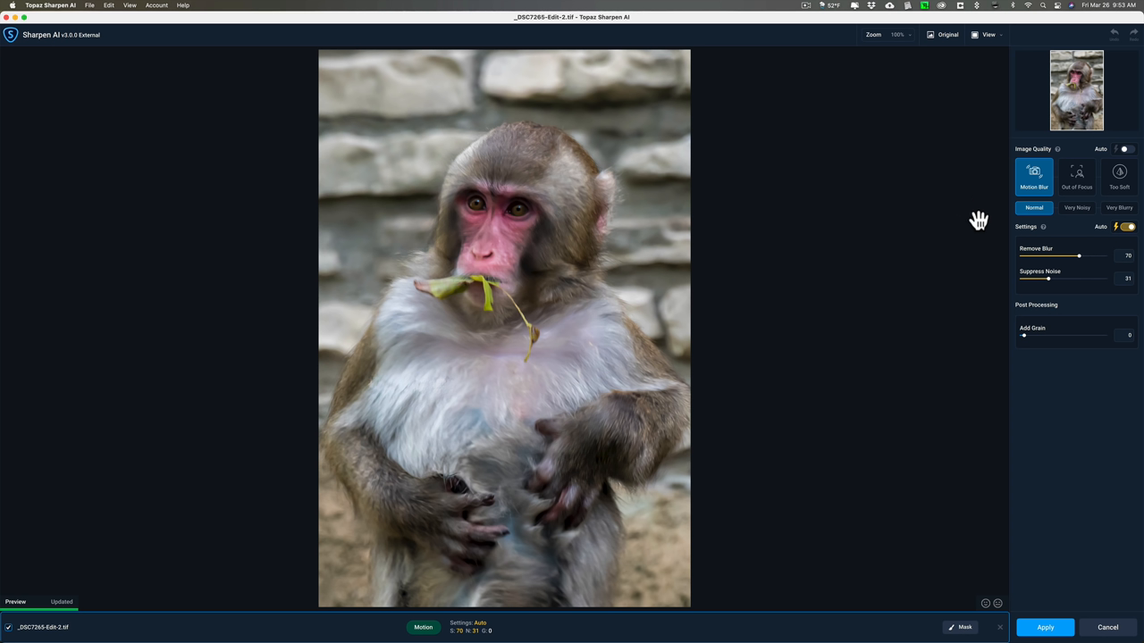
pyautogui.moveTo(1034, 212)
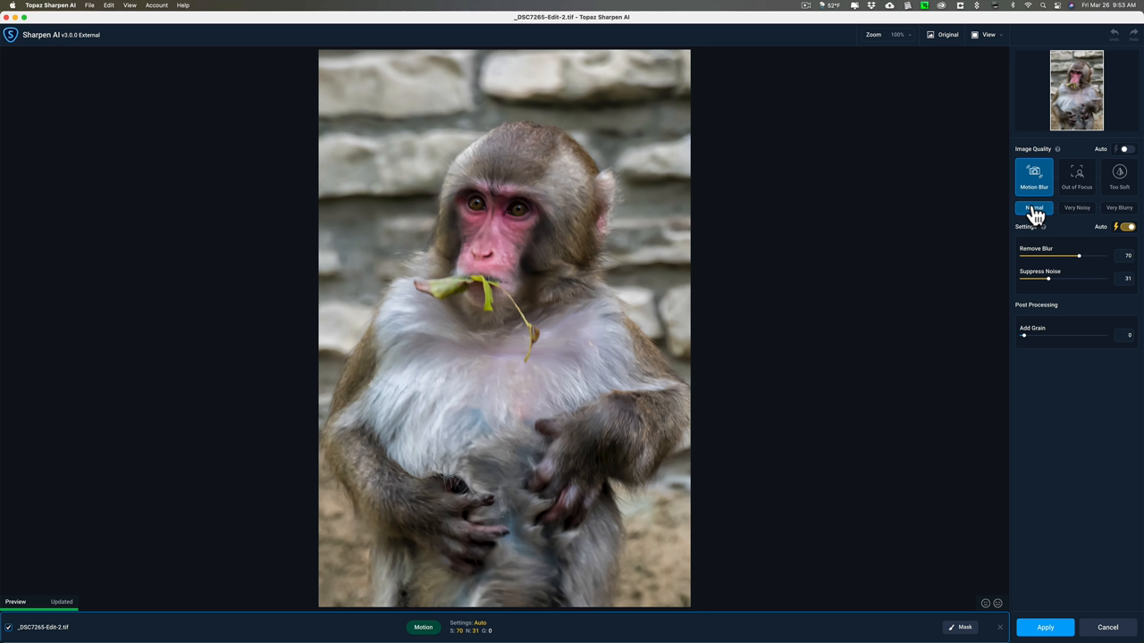
pyautogui.moveTo(1026, 214)
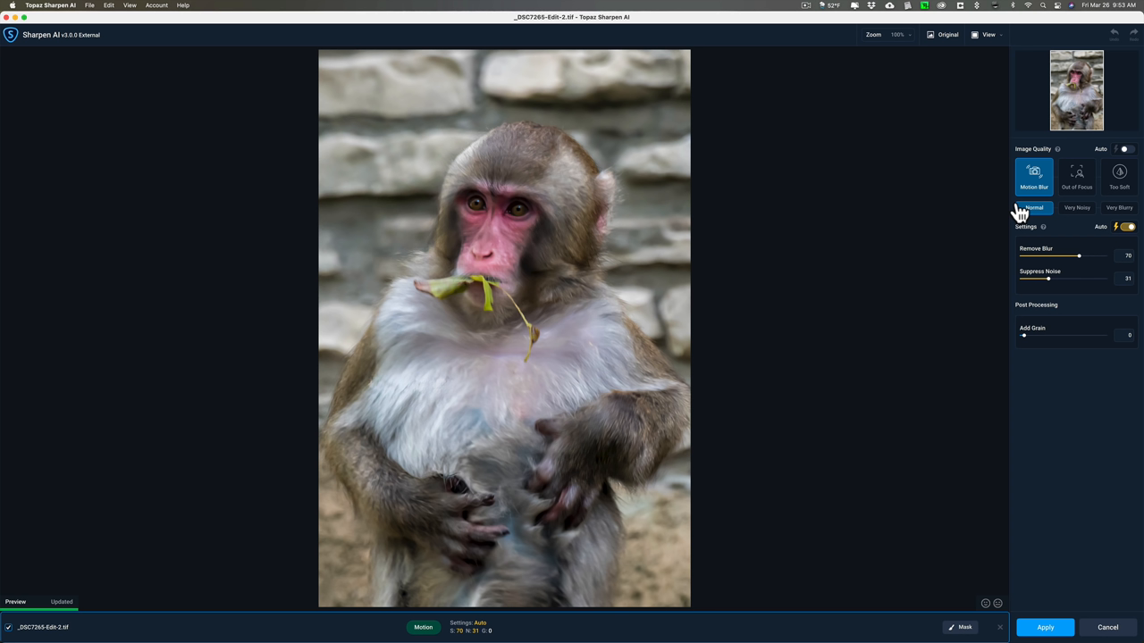
pyautogui.moveTo(1041, 281)
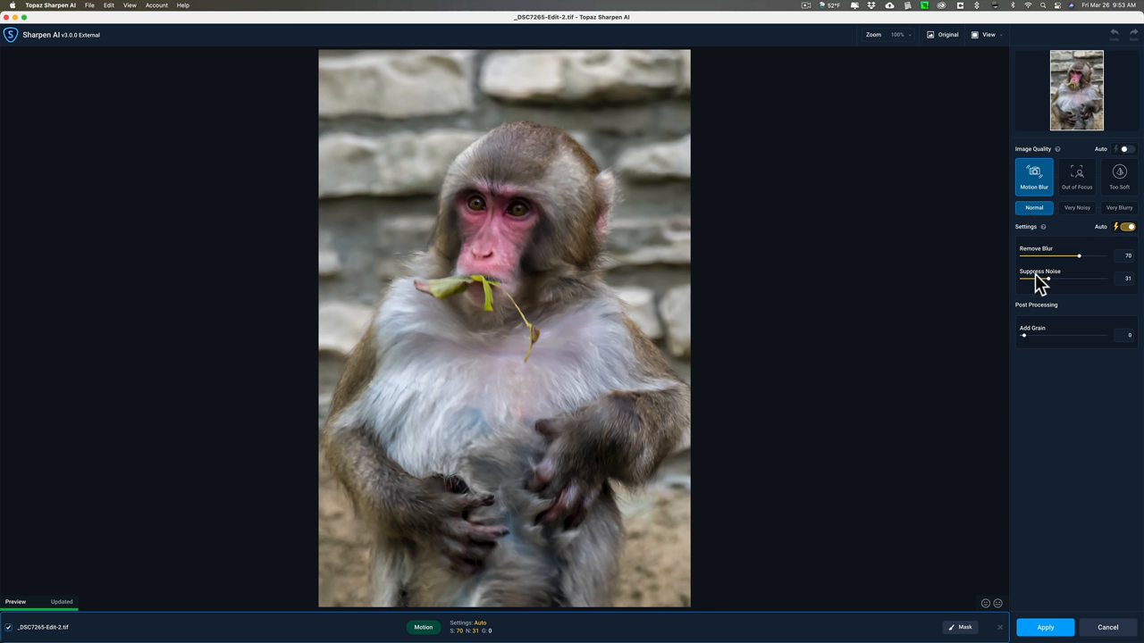
pyautogui.moveTo(1059, 587)
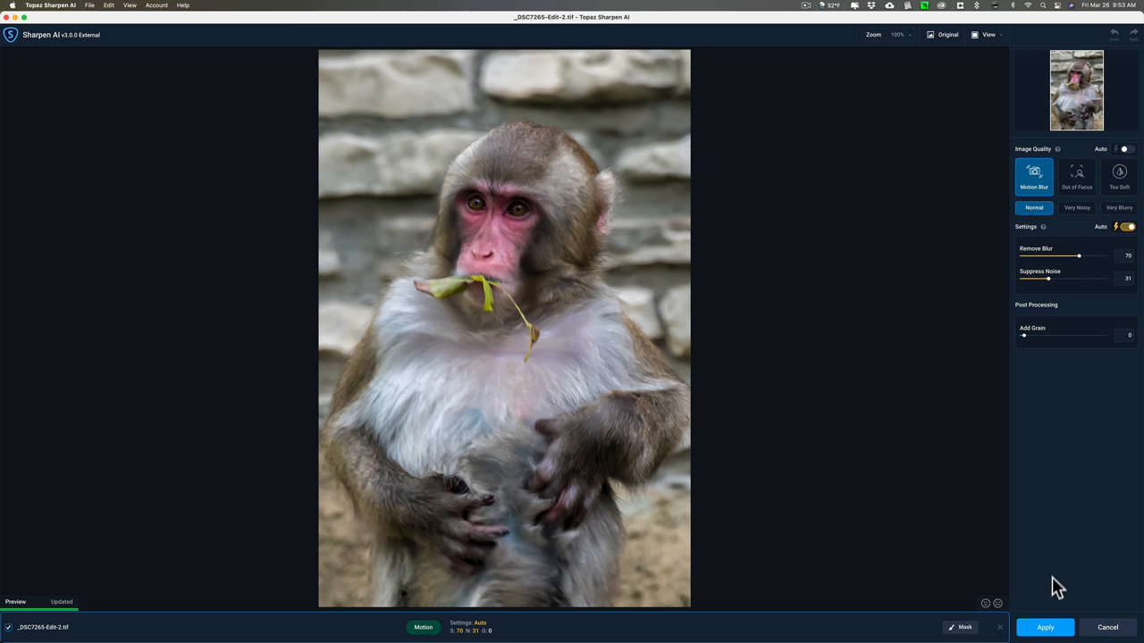
# Apply the Motion Blur / Normal sharpening, returning the macaque photo to Lightroom's Develop module.
pyautogui.click(1044, 628)
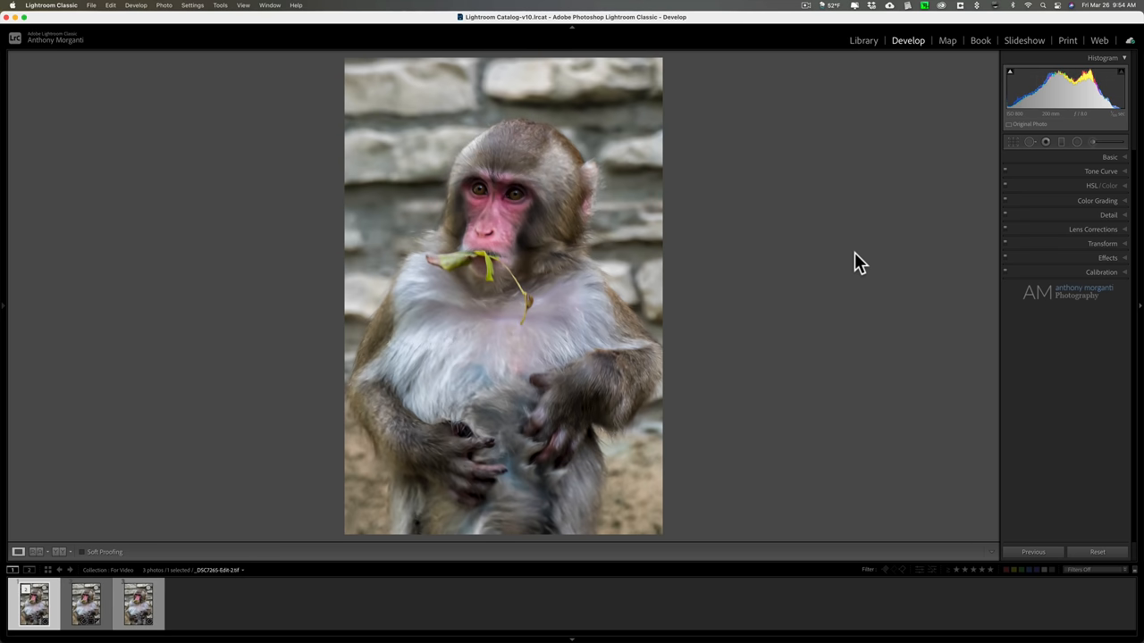
pyautogui.moveTo(451, 347)
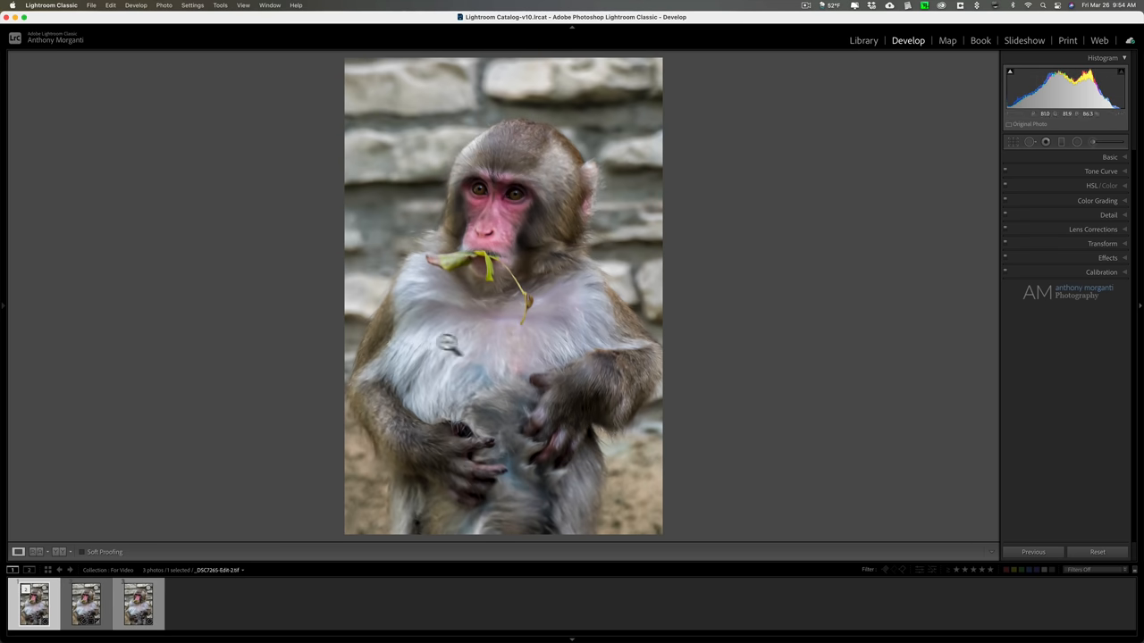
pyautogui.moveTo(503, 252)
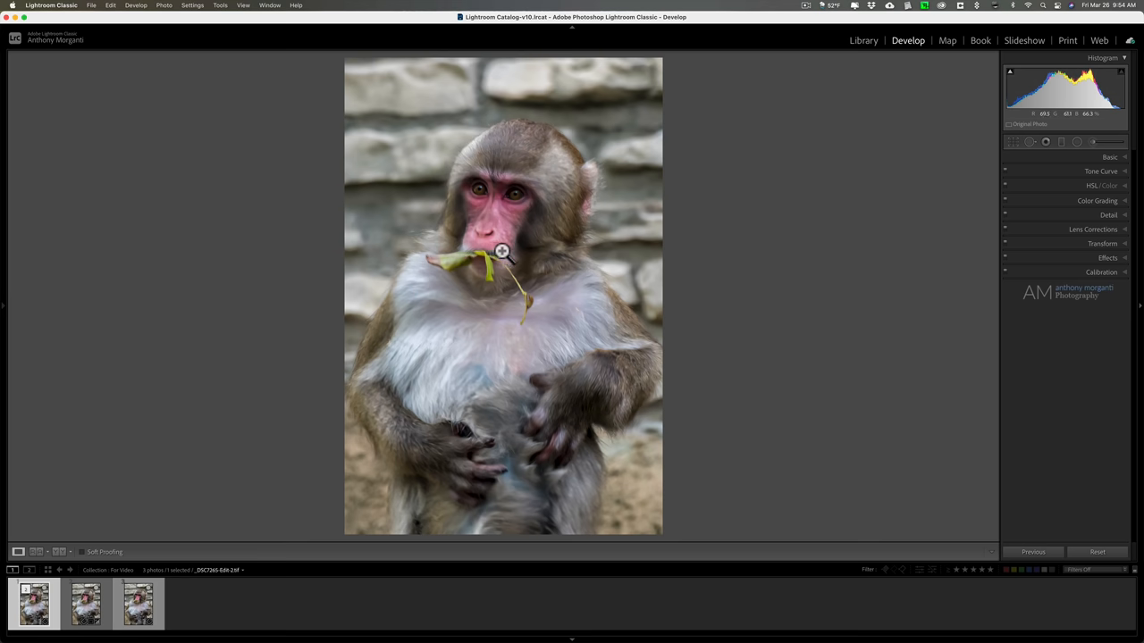
pyautogui.click(501, 251)
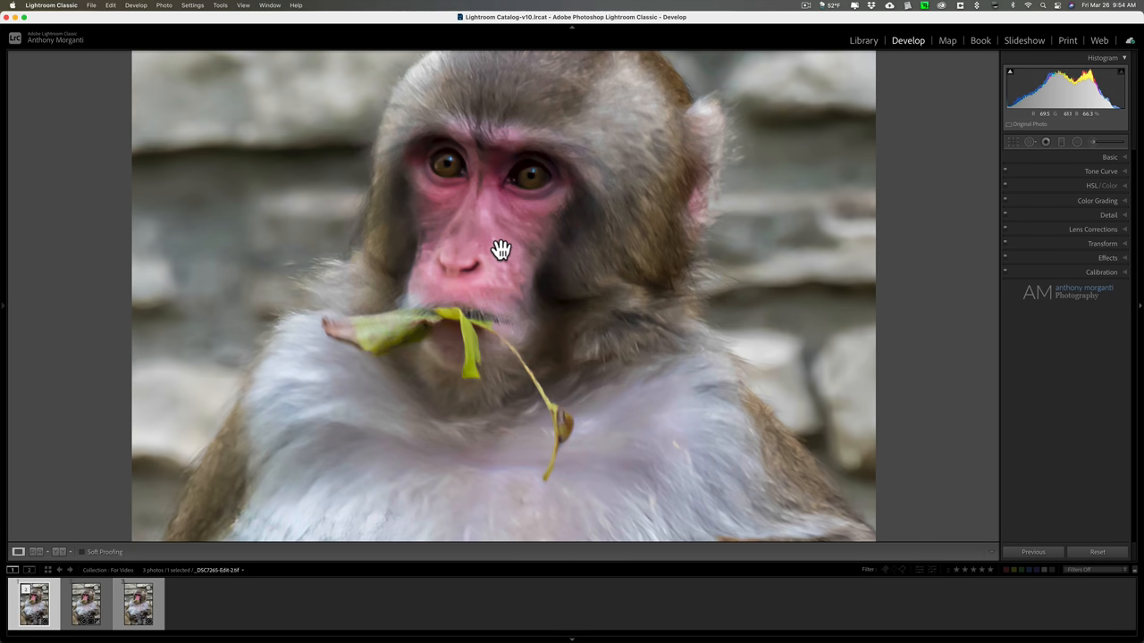
pyautogui.click(86, 604)
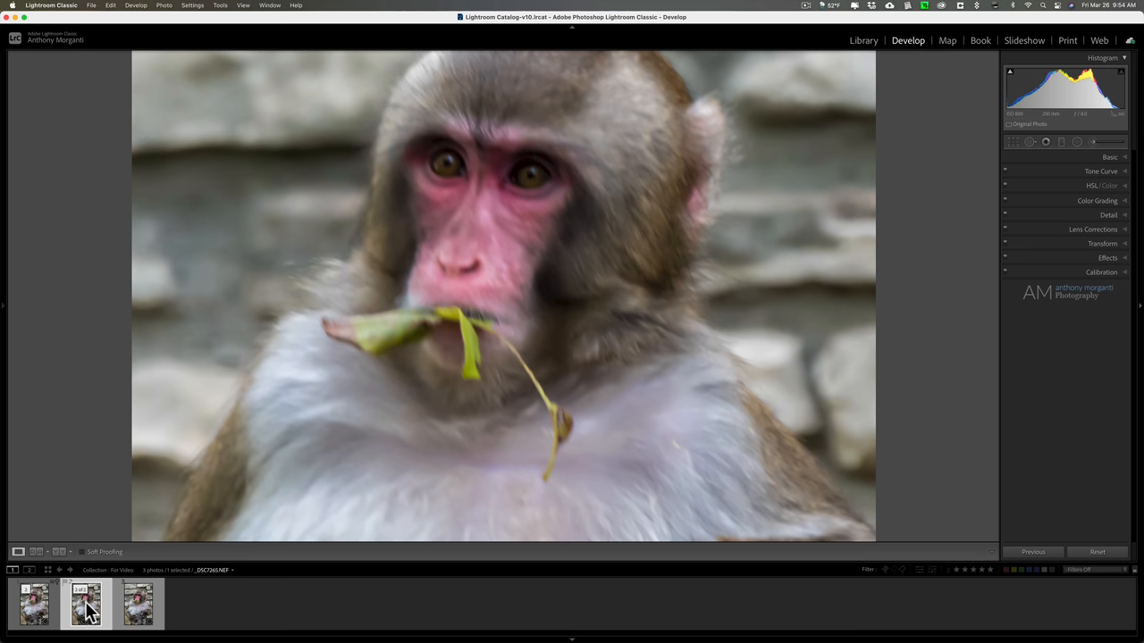
pyautogui.click(137, 603)
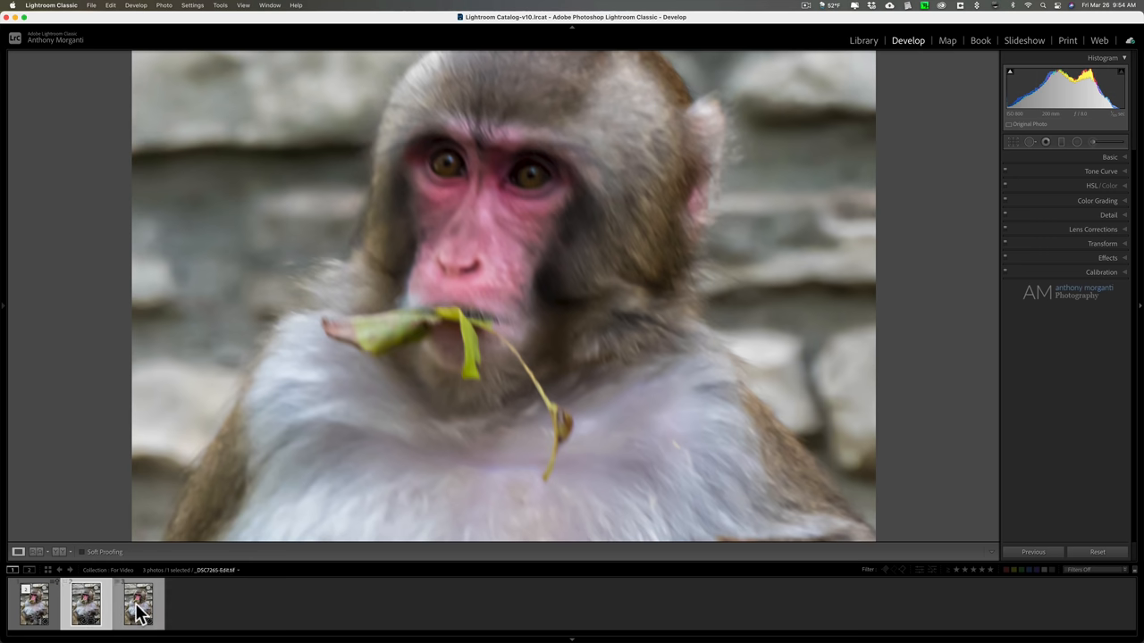
pyautogui.click(35, 603)
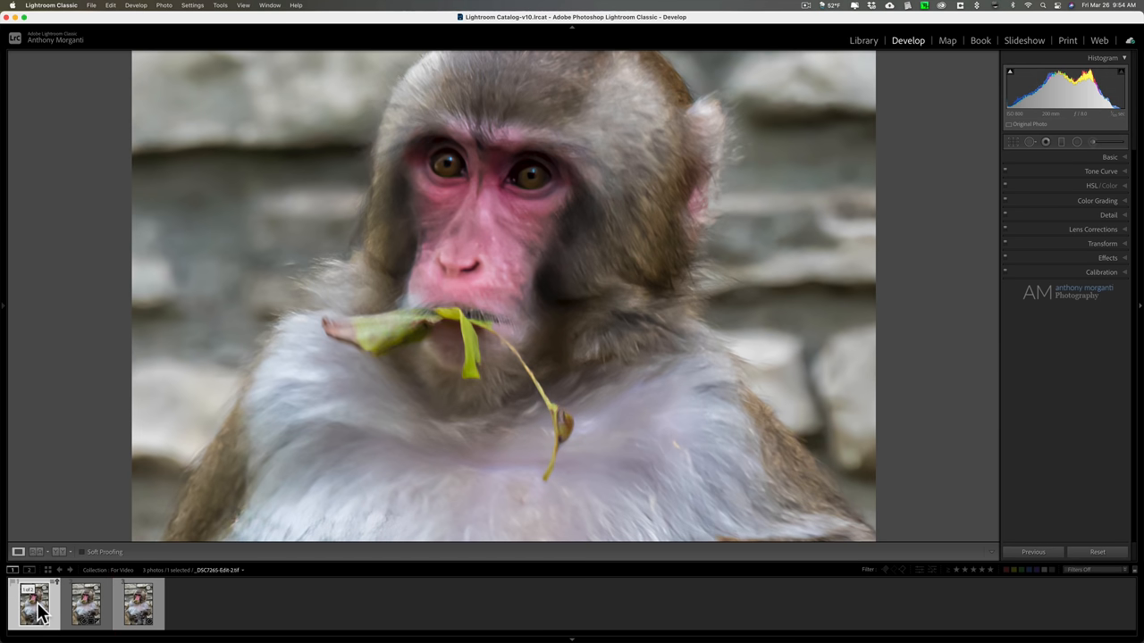
pyautogui.click(84, 603)
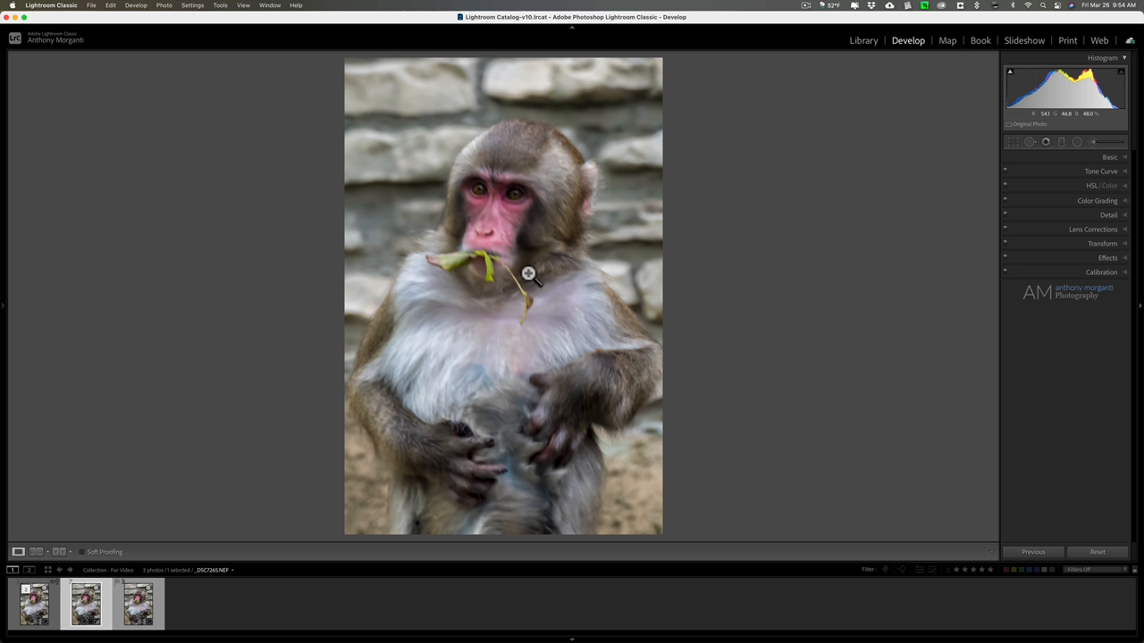
pyautogui.click(34, 603)
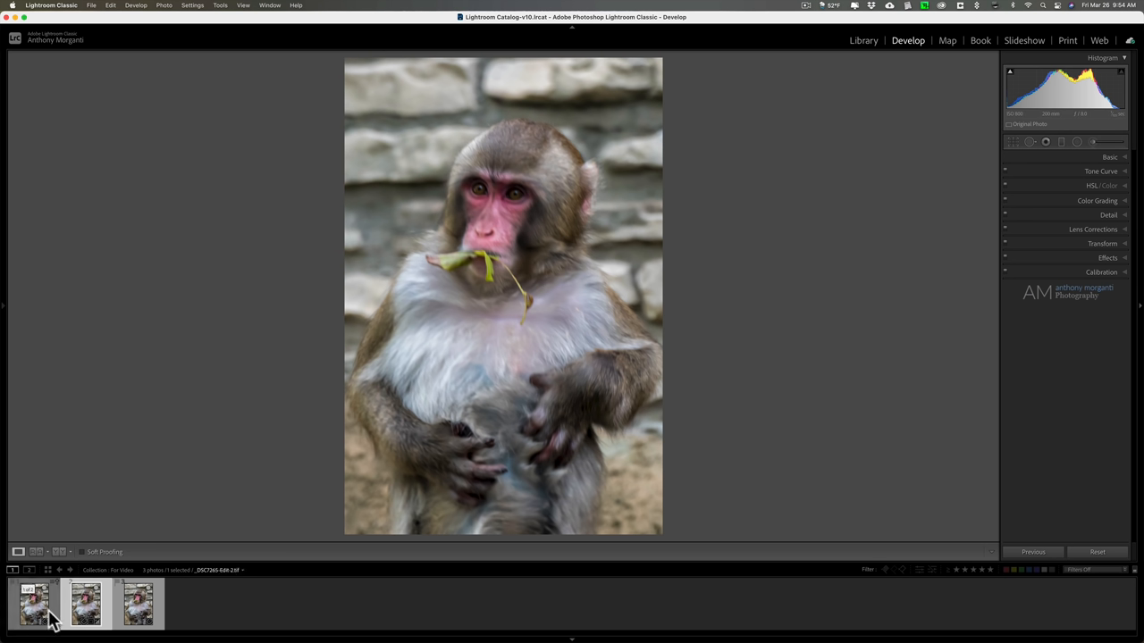
pyautogui.moveTo(554, 266)
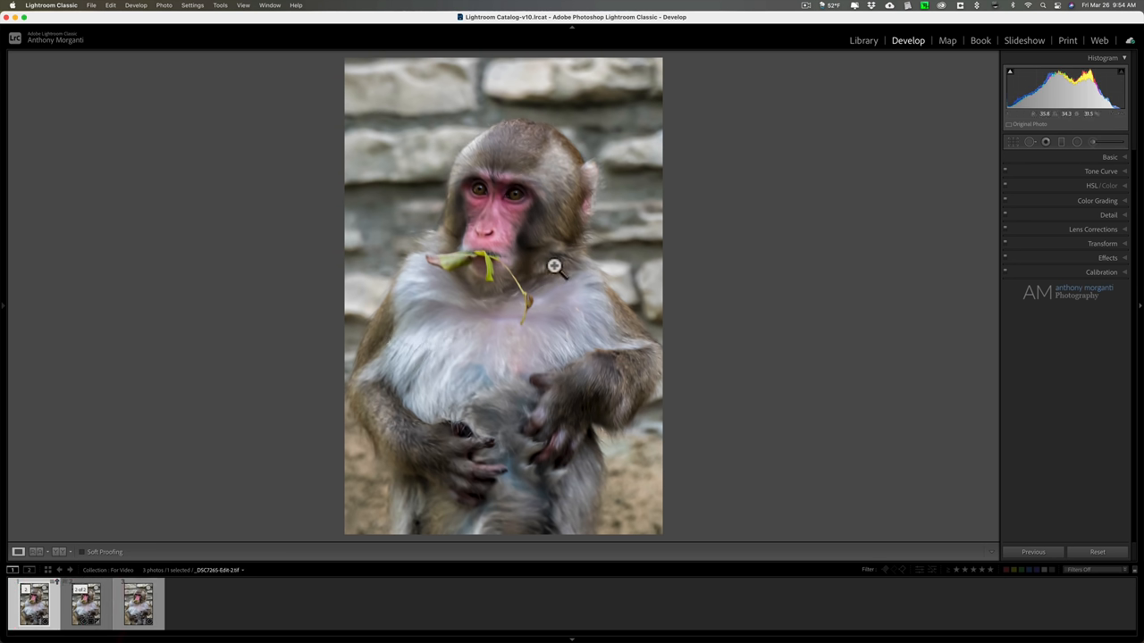